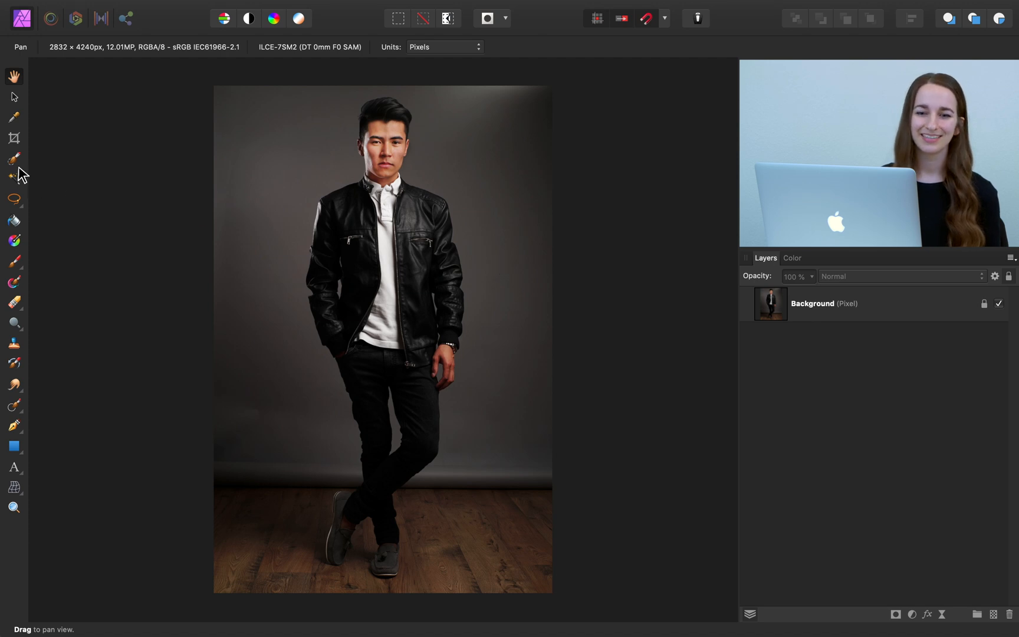
# Switch to the Selection Brush Tool to paint a selection over the man's head and jacket
pyautogui.click(13, 158)
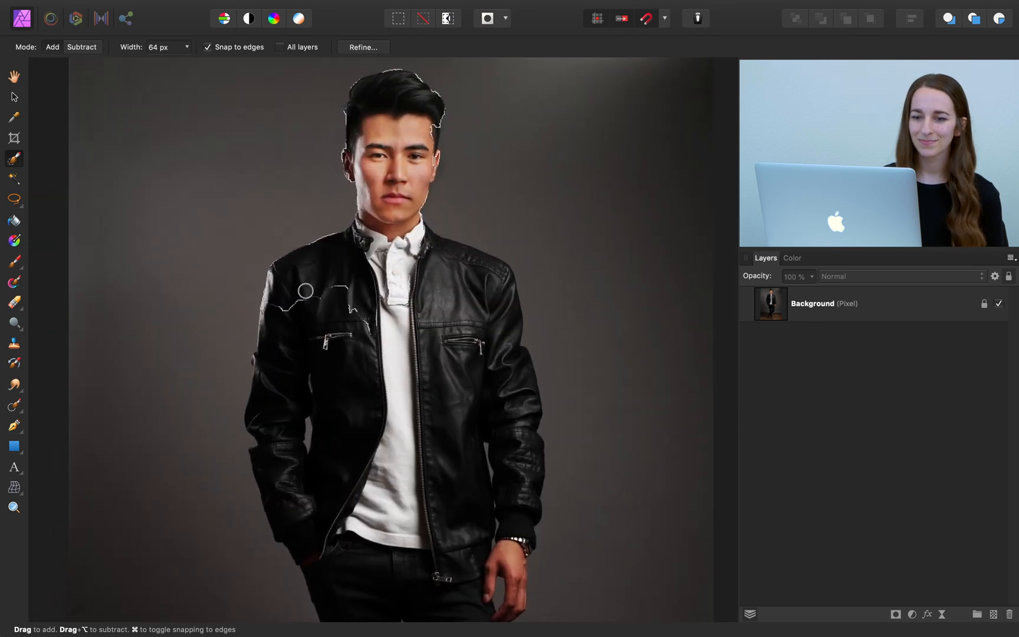
# Paint the shirt and jacket into the selection and scroll down toward the trousers and shoes
pyautogui.moveTo(305, 291); pyautogui.dragTo(373, 300)
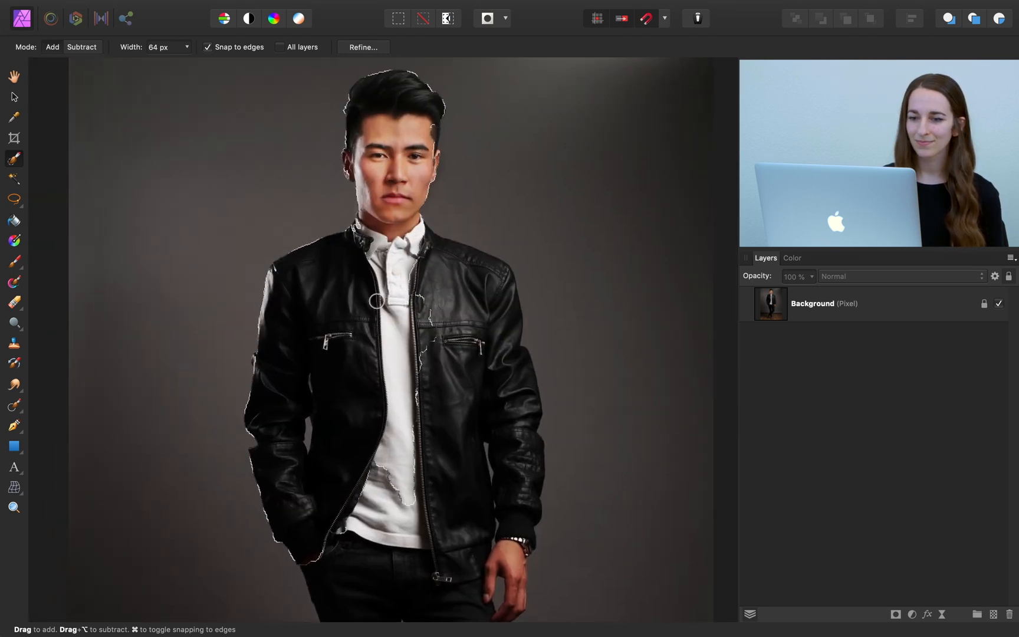
pyautogui.scroll(-3)
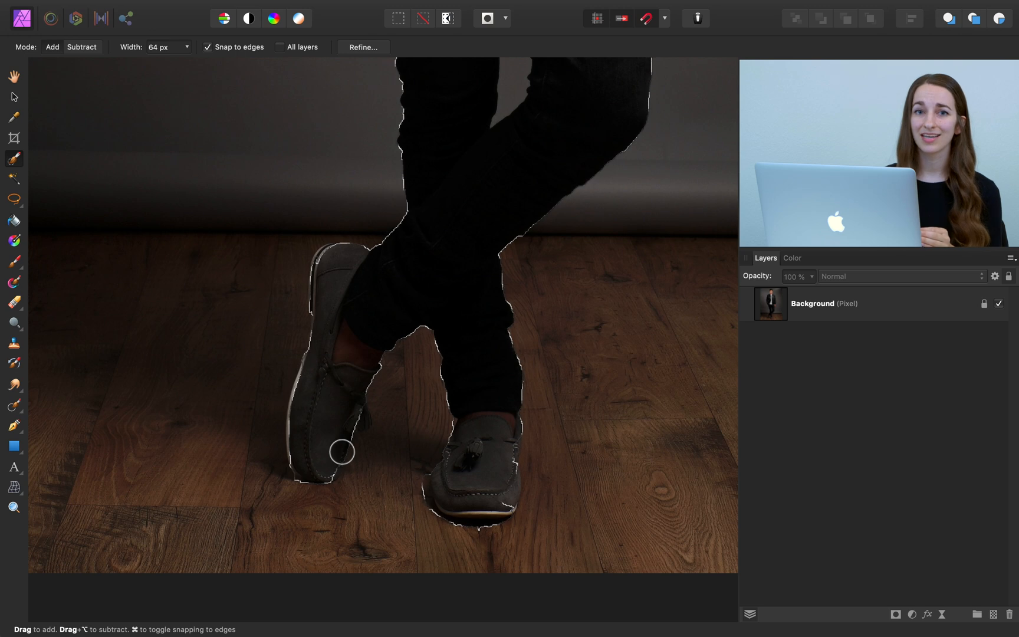
pyautogui.moveTo(338, 297)
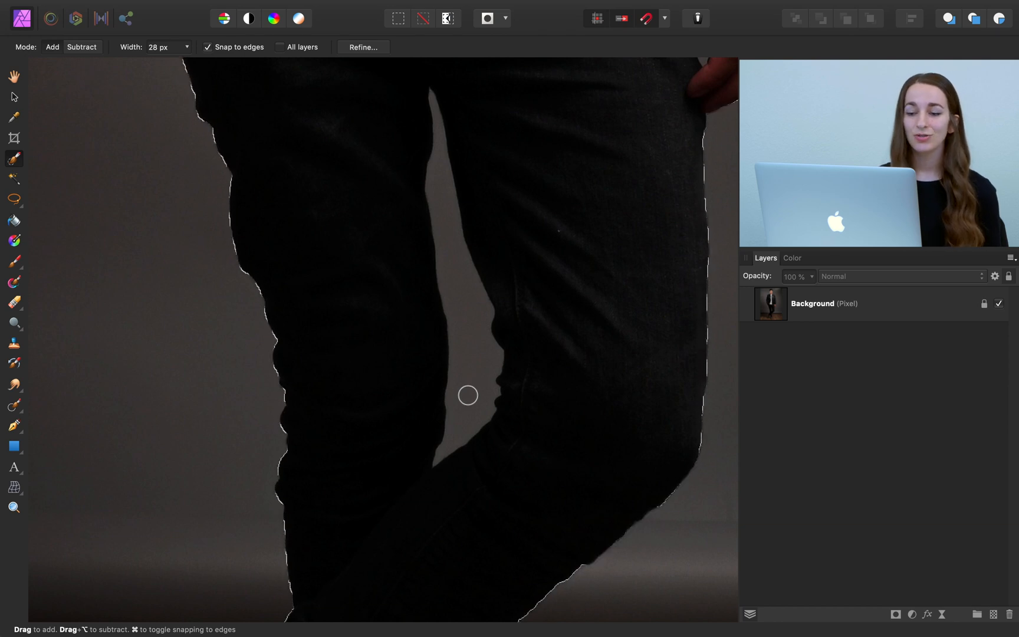
pyautogui.moveTo(110, 100)
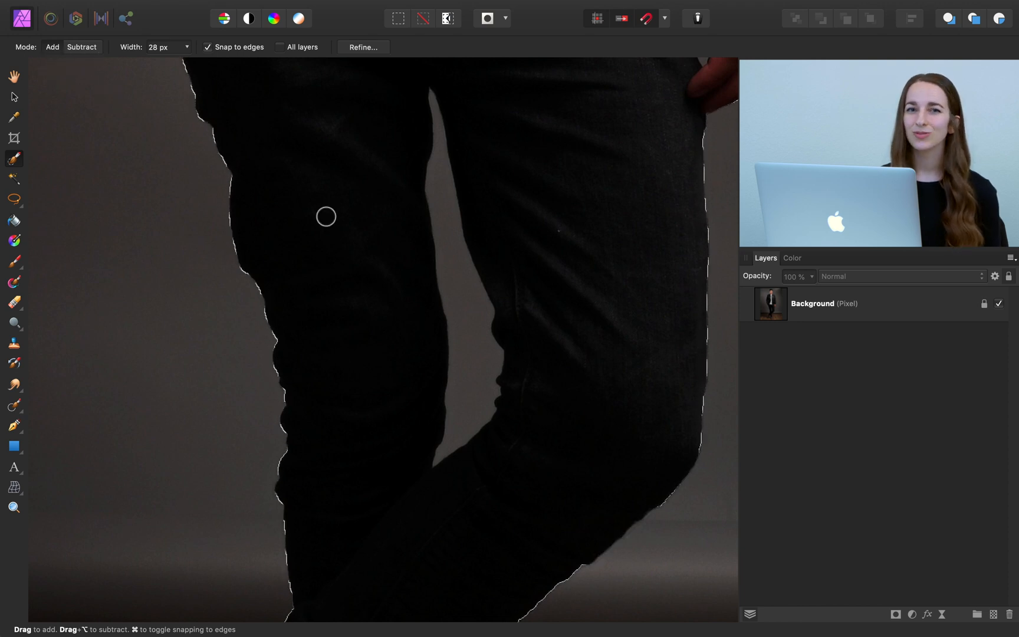
pyautogui.moveTo(387, 265)
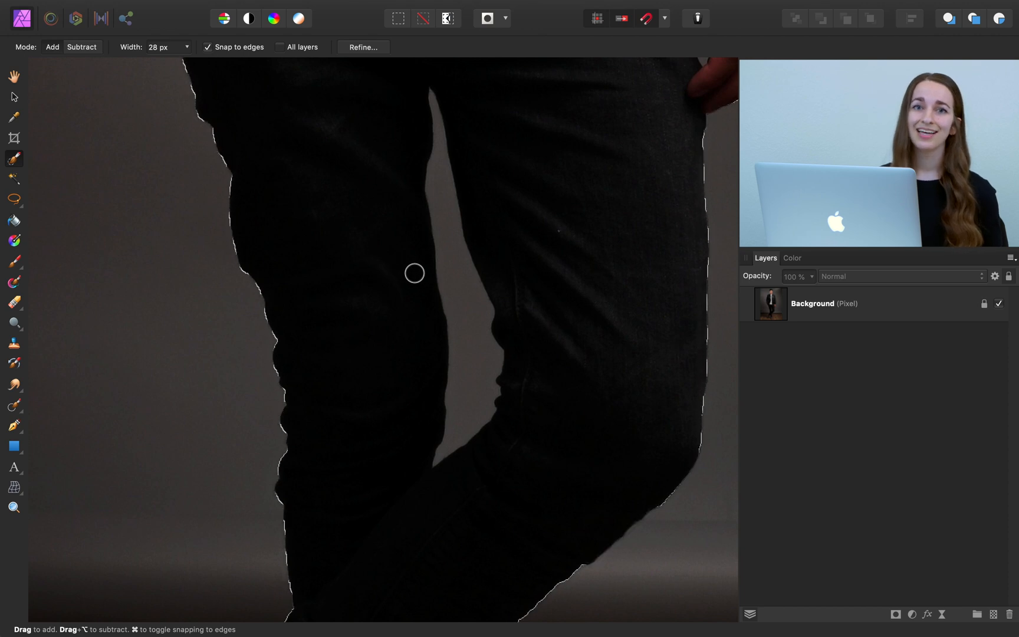
pyautogui.moveTo(435, 284)
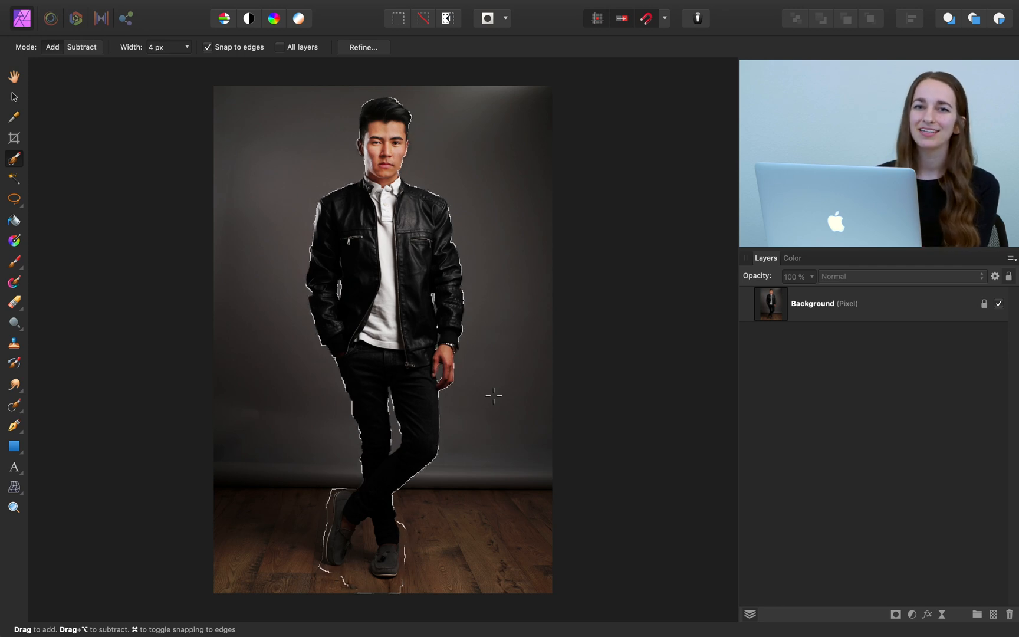
pyautogui.moveTo(364, 50)
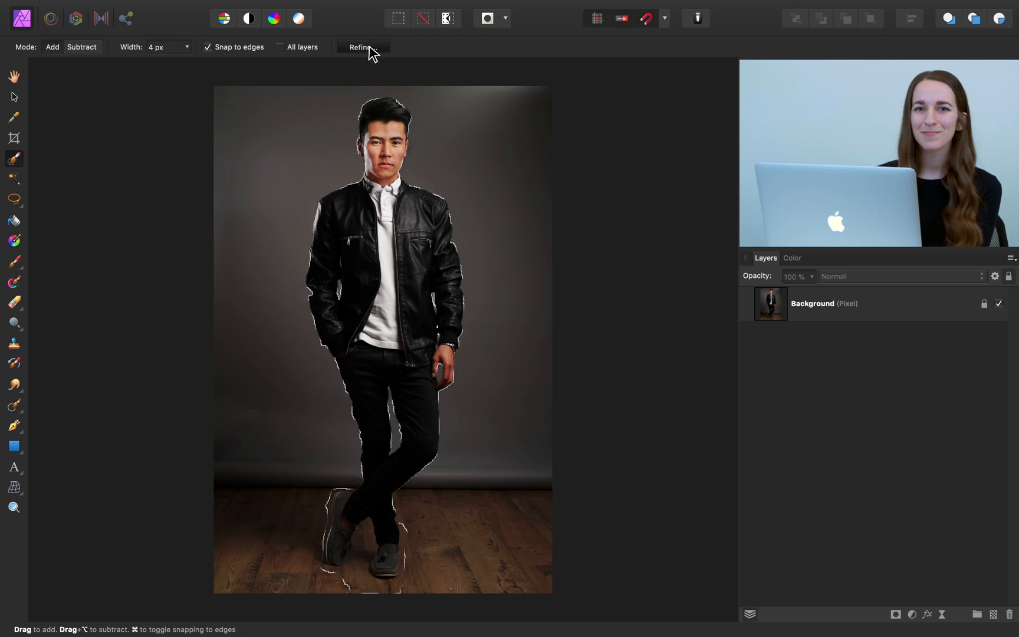
# Open the Refine Selection dialog with the red Overlay preview
pyautogui.click(361, 47)
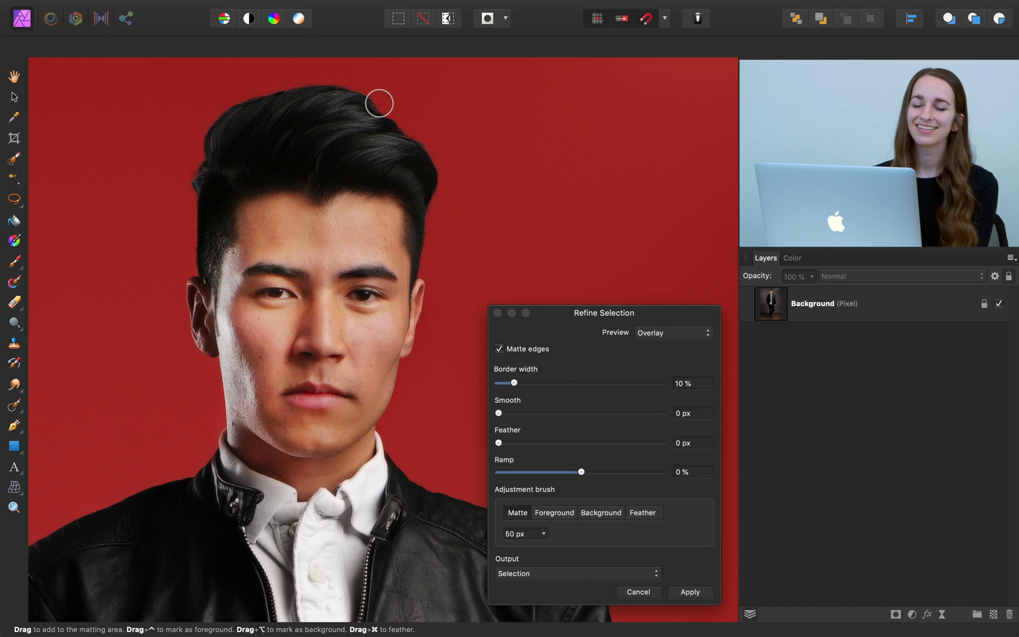
# Brush the hair edge near the man's temple with the Matte adjustment brush
pyautogui.moveTo(380, 103); pyautogui.dragTo(305, 85)
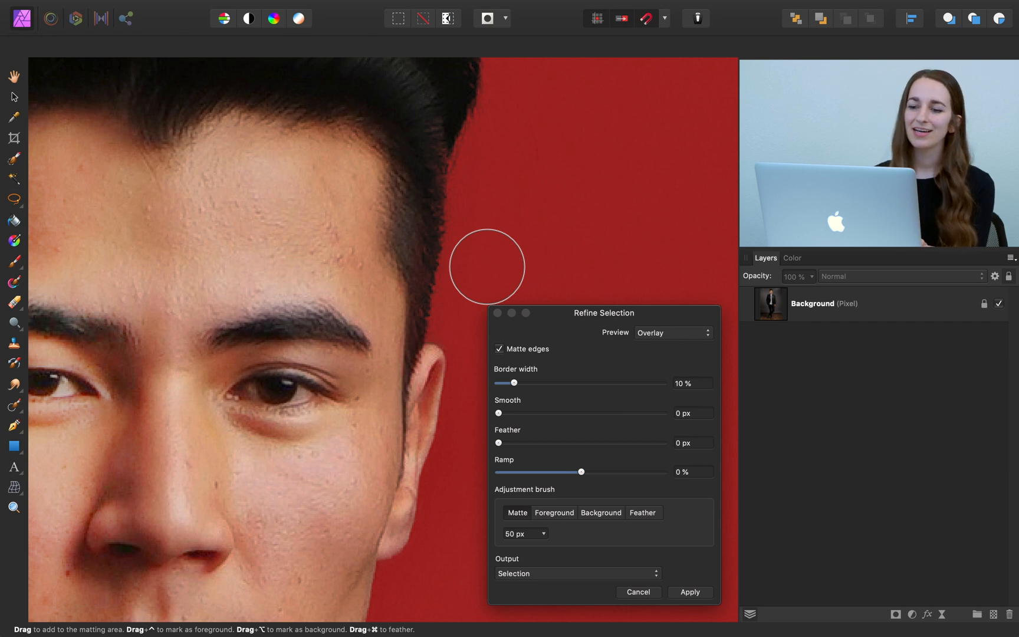
pyautogui.moveTo(554, 196)
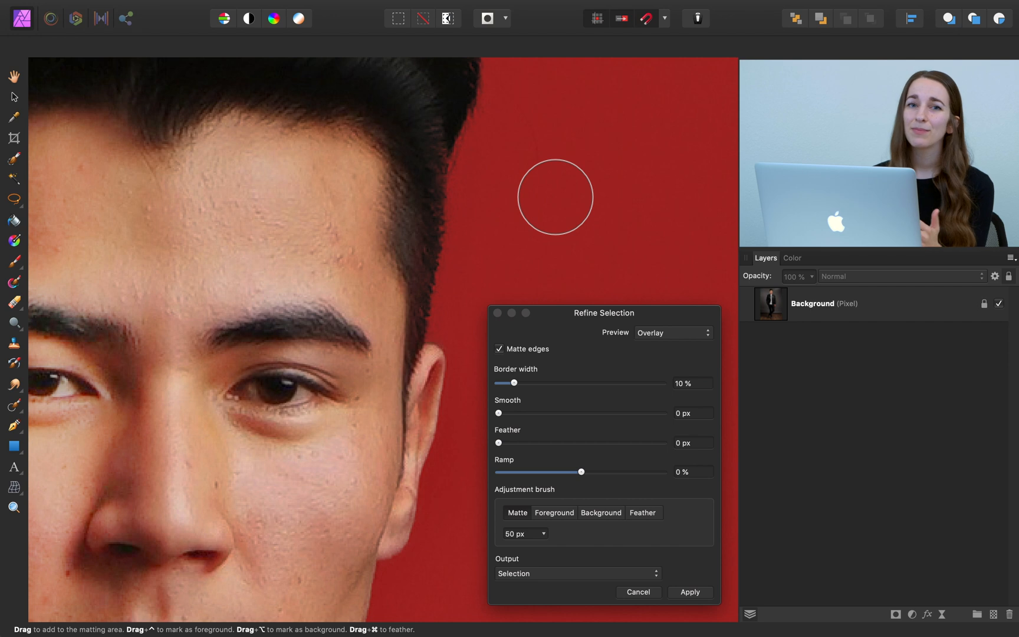
pyautogui.moveTo(484, 209)
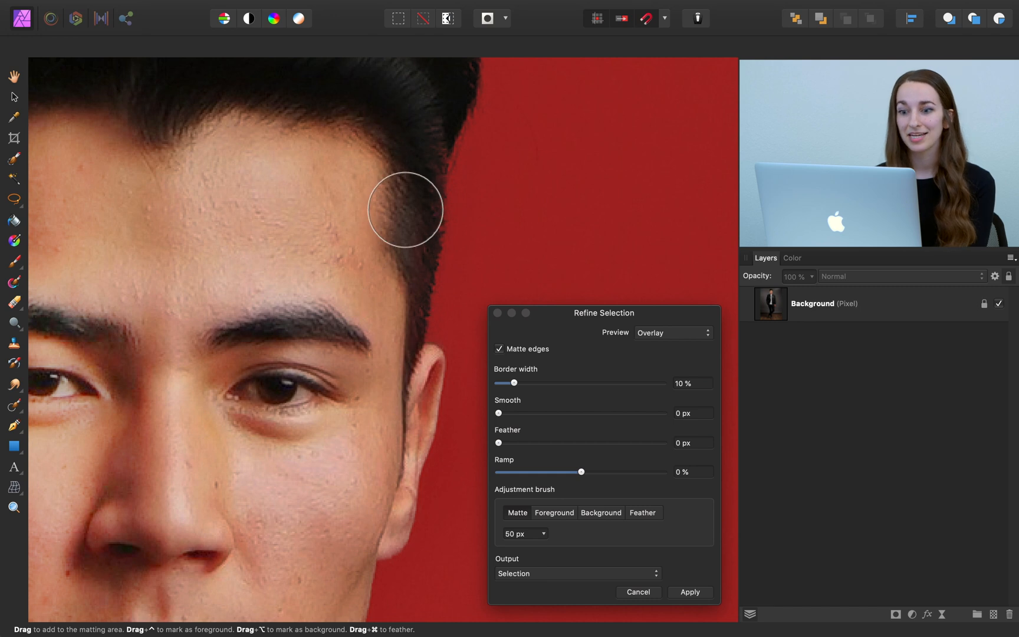
pyautogui.moveTo(395, 285)
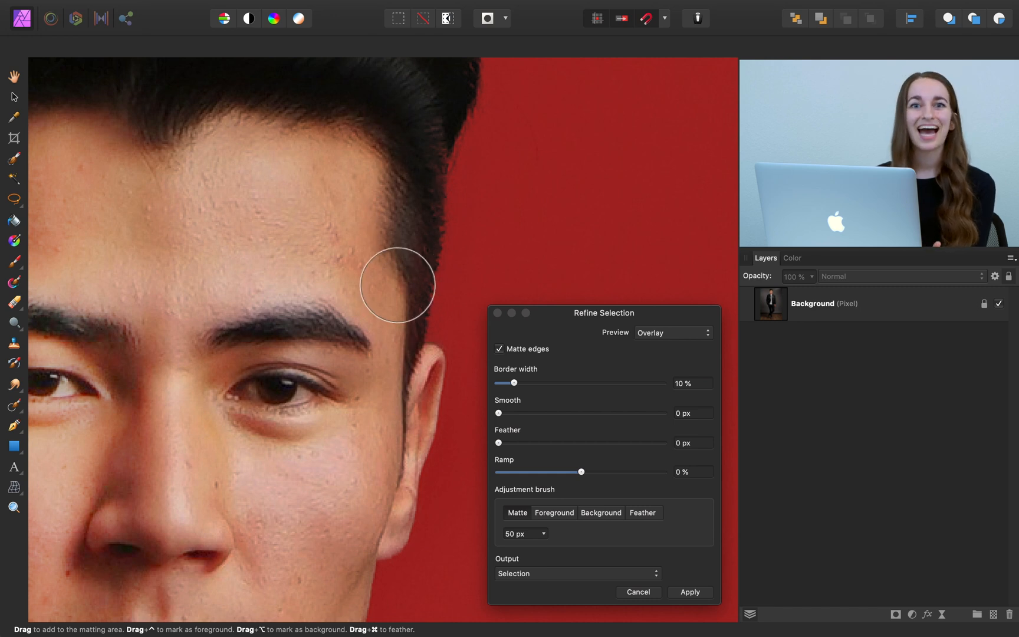
pyautogui.moveTo(543, 497)
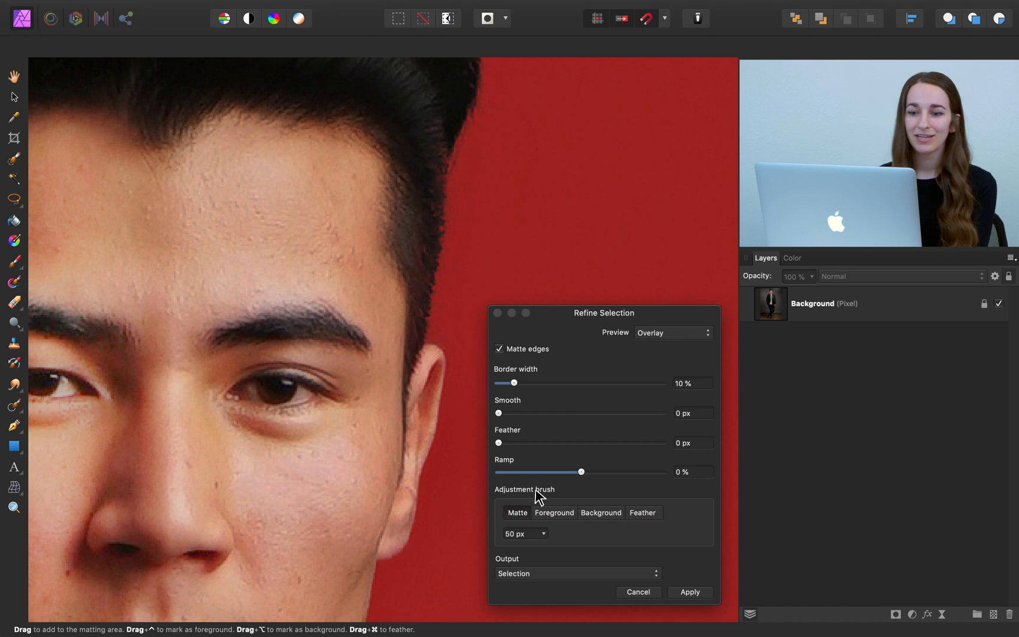
# Set the adjustment brush to Foreground for the hair, then apply the refined selection
pyautogui.click(554, 512)
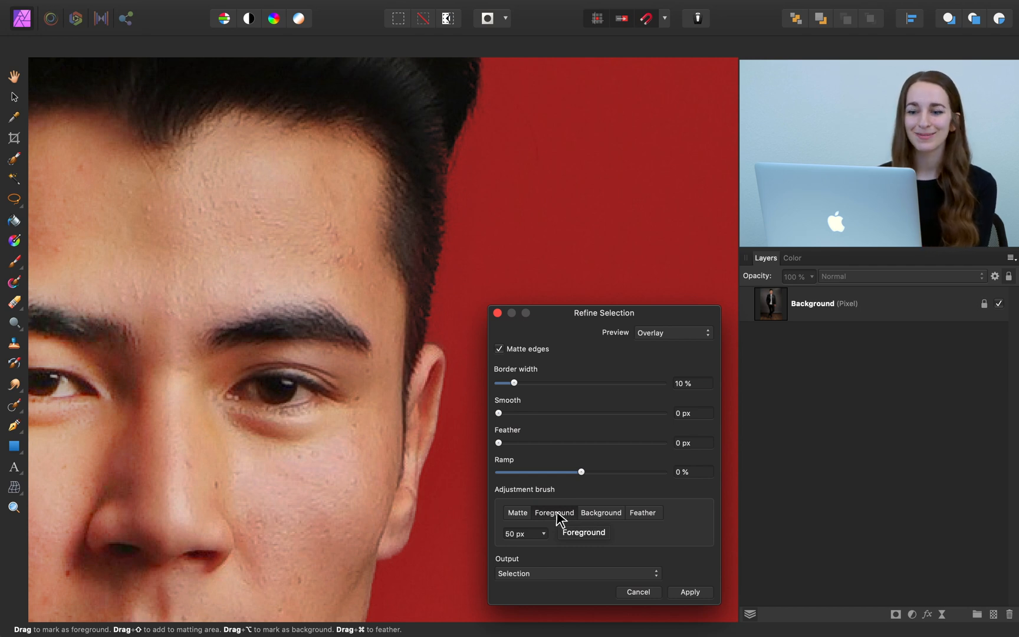
pyautogui.click(553, 512)
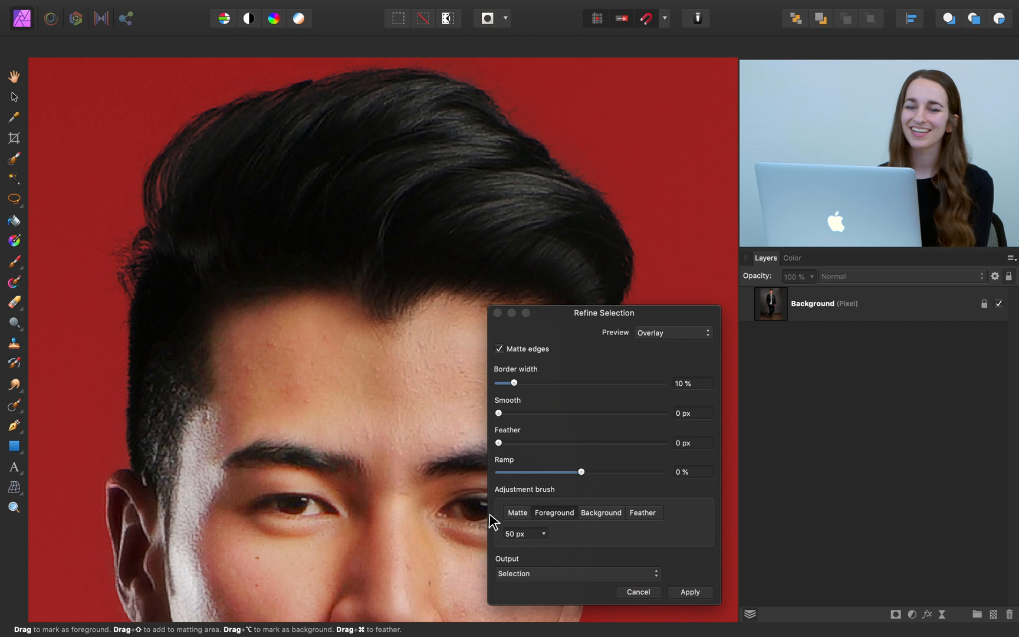
pyautogui.click(688, 592)
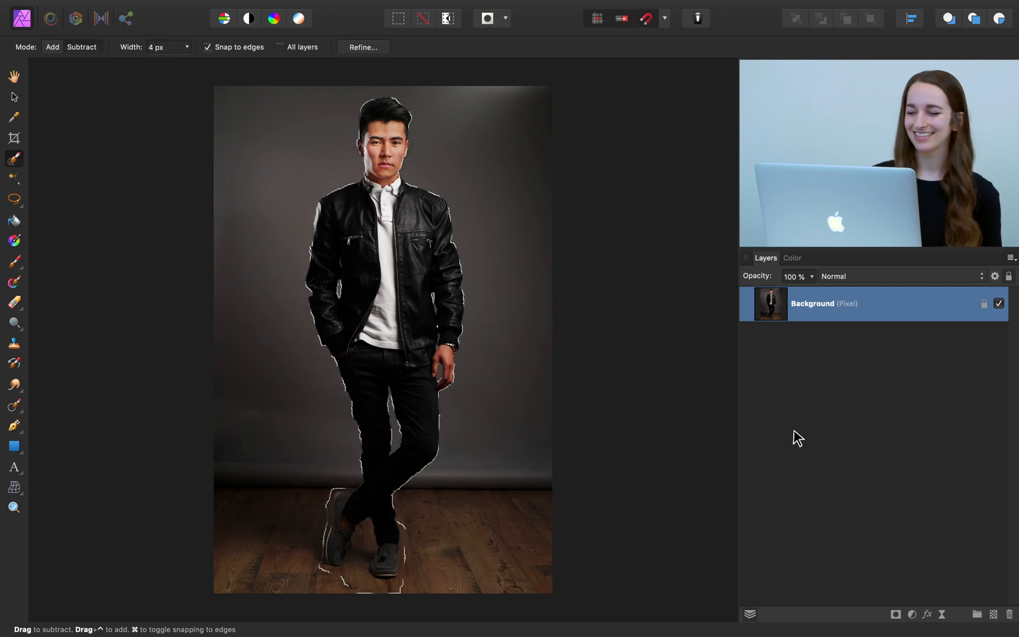
# Add a layer mask to the Background layer from the selection, then deselect
pyautogui.click(896, 614)
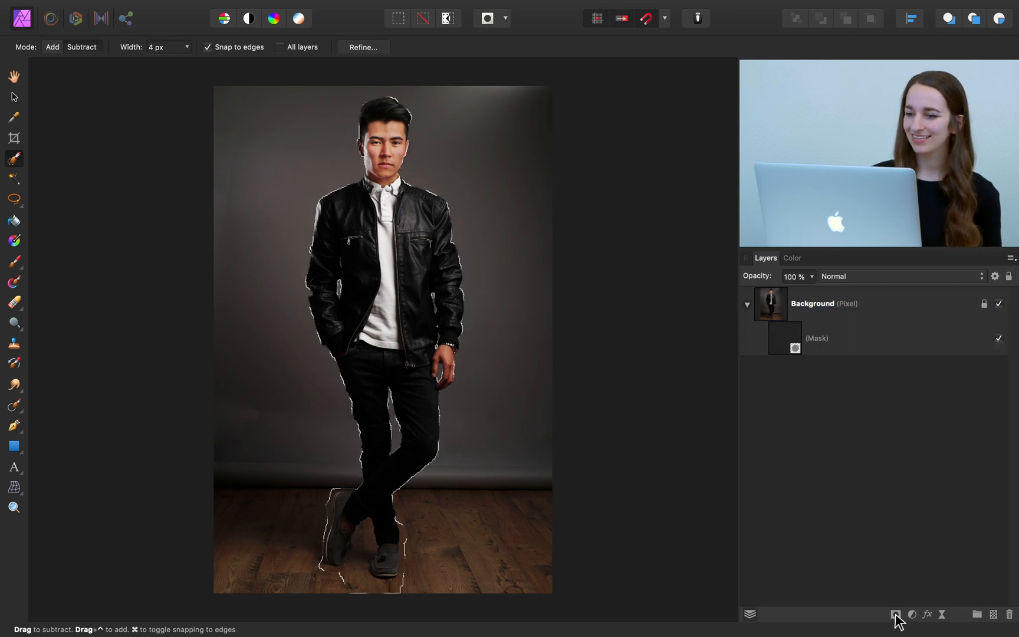
pyautogui.click(898, 614)
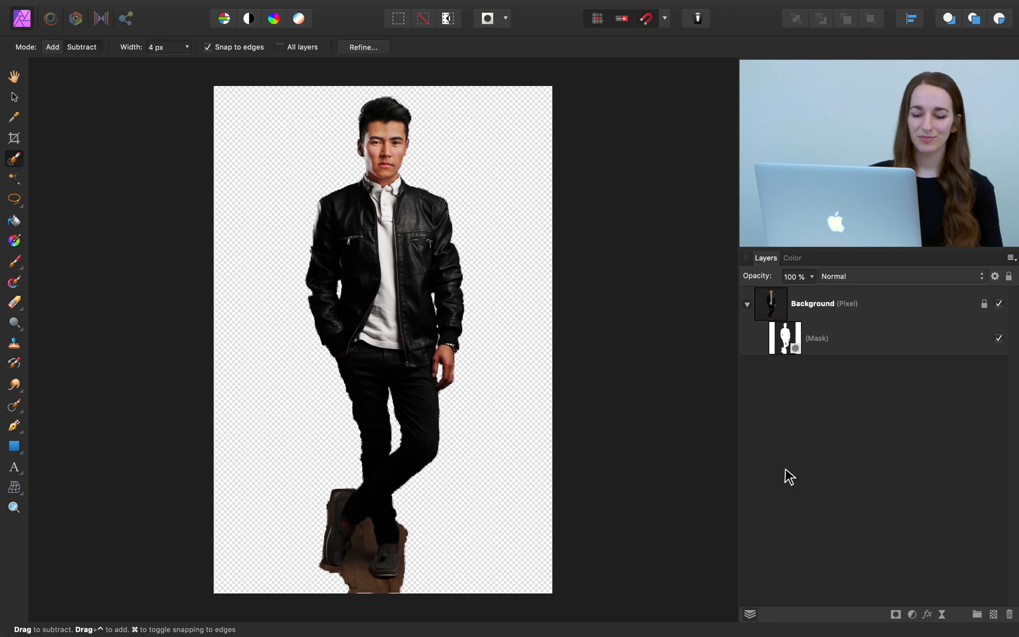
pyautogui.press('cmd+d')
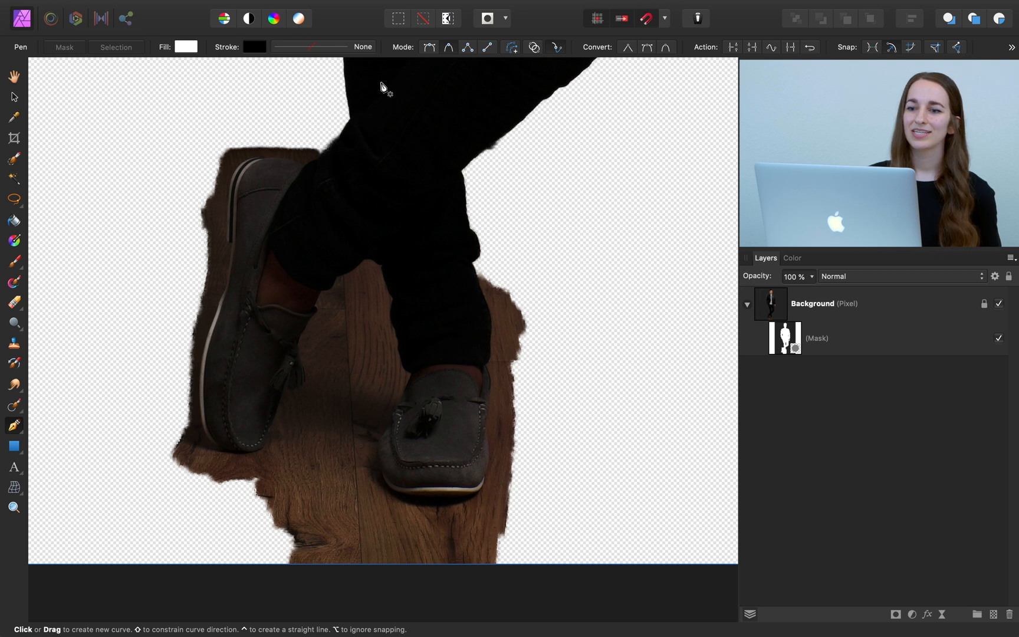
pyautogui.moveTo(448, 46)
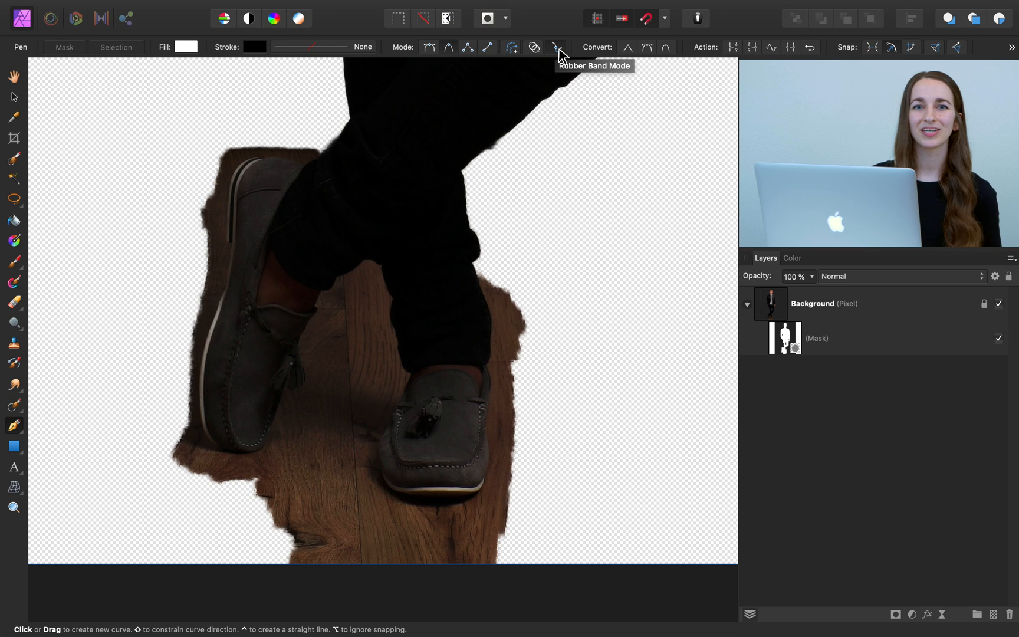
pyautogui.moveTo(311, 150)
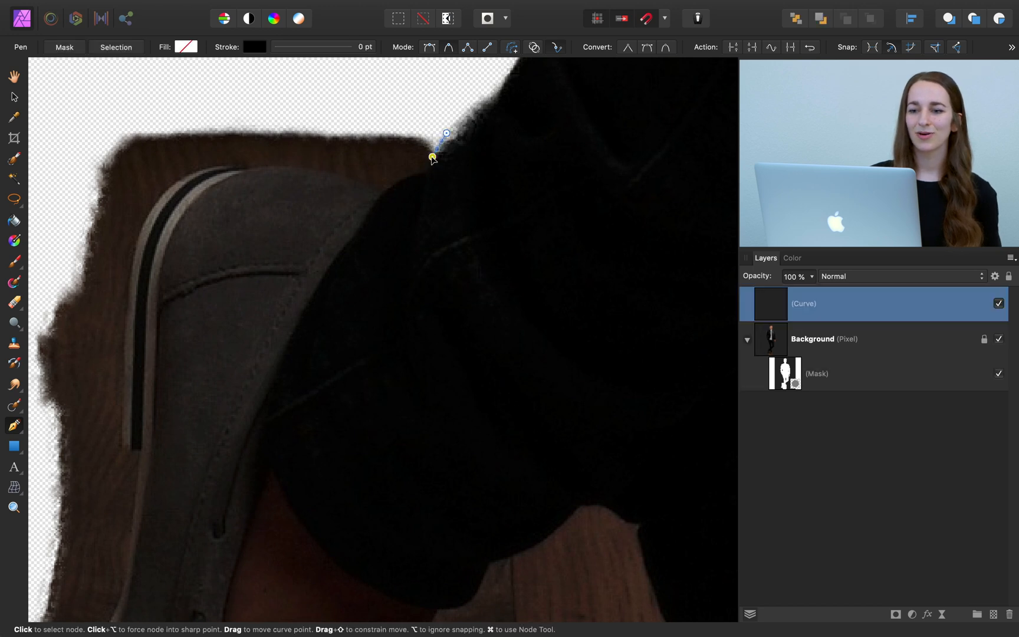
# Trace a closed Pen curve along both shoes and around the leftover floor
pyautogui.click(390, 185)
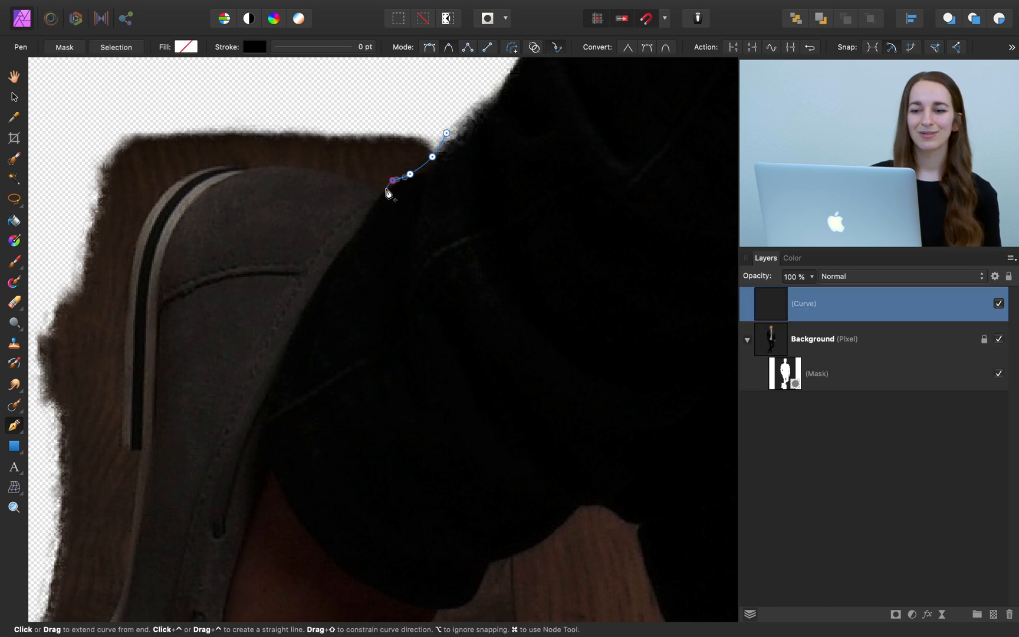
pyautogui.click(387, 187)
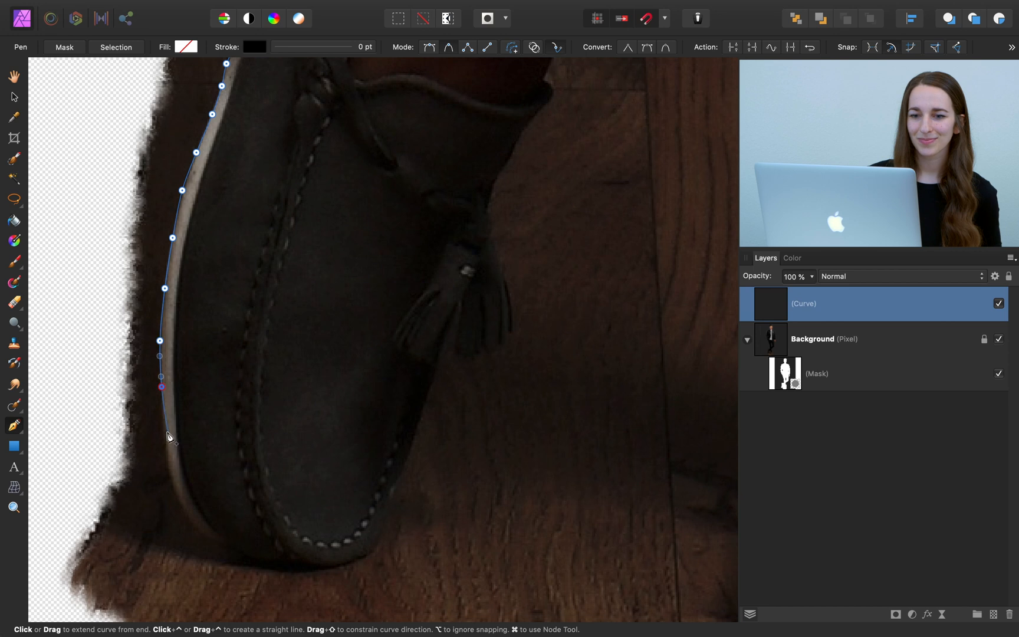
pyautogui.click(419, 435)
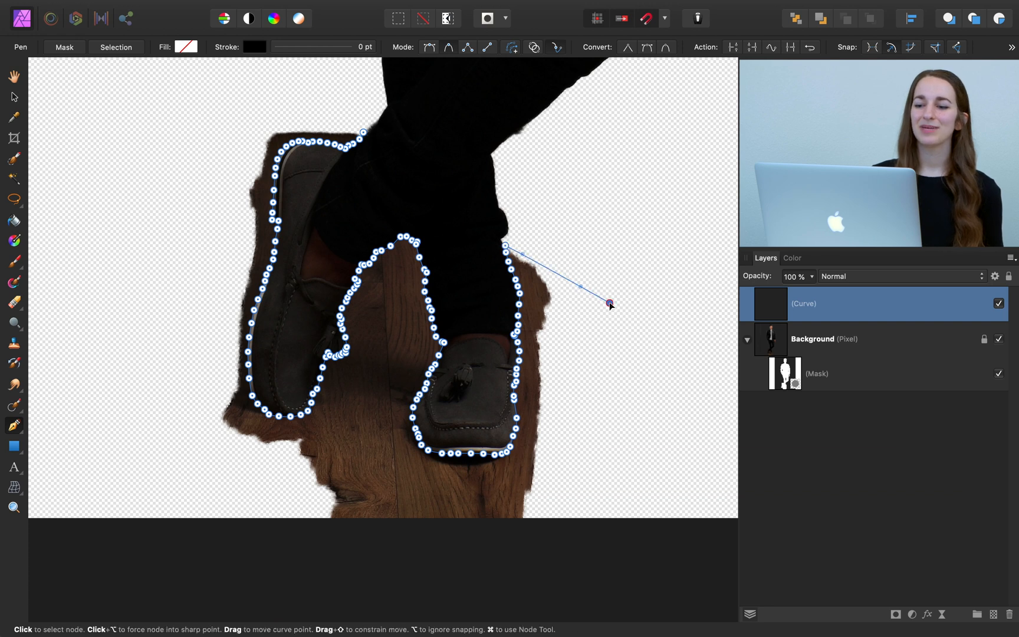
pyautogui.moveTo(610, 304); pyautogui.dragTo(390, 562)
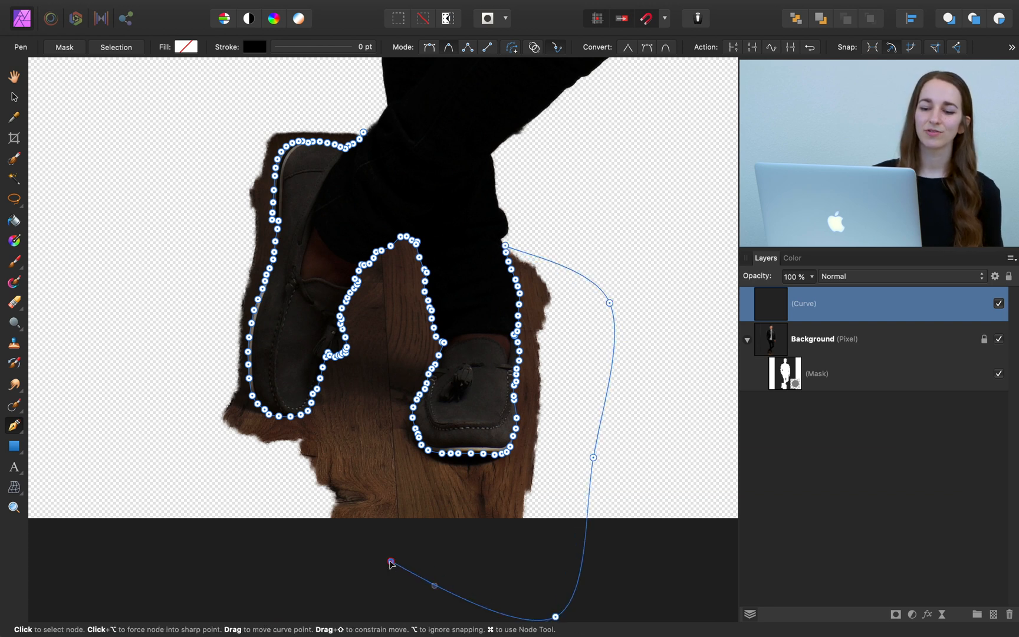
pyautogui.moveTo(392, 562); pyautogui.dragTo(216, 228)
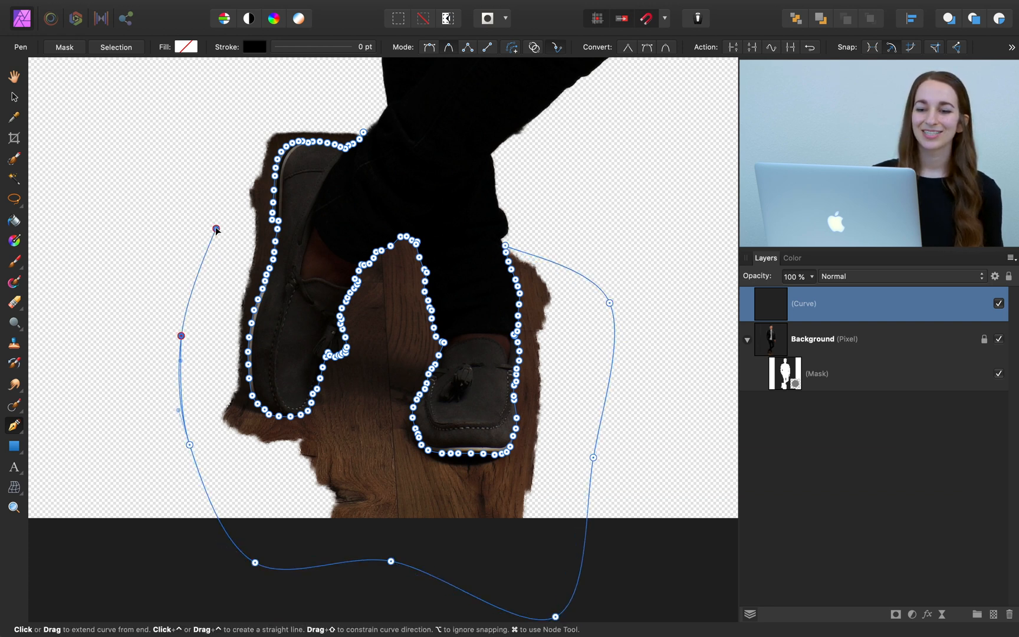
pyautogui.moveTo(216, 229); pyautogui.dragTo(348, 108)
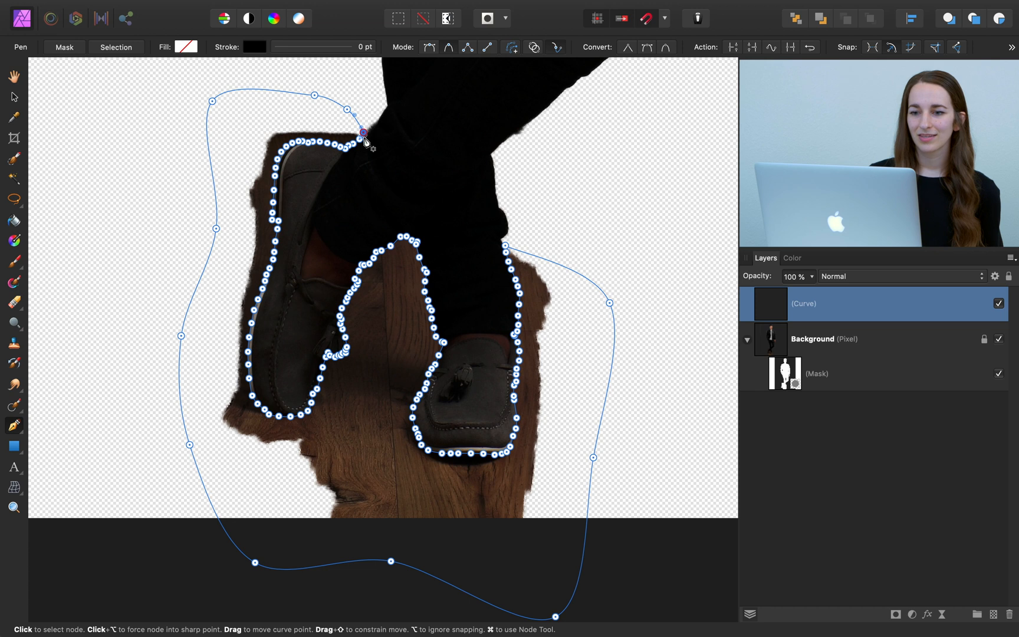
pyautogui.moveTo(365, 142)
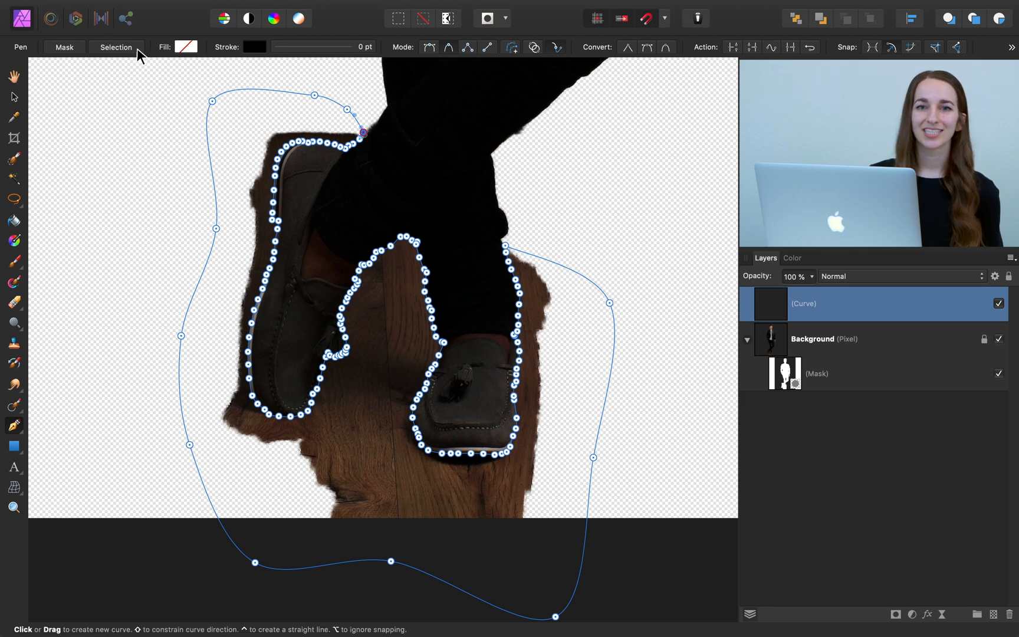
# Convert the curve to a selection, target the mask layer and set black as colour
pyautogui.click(116, 46)
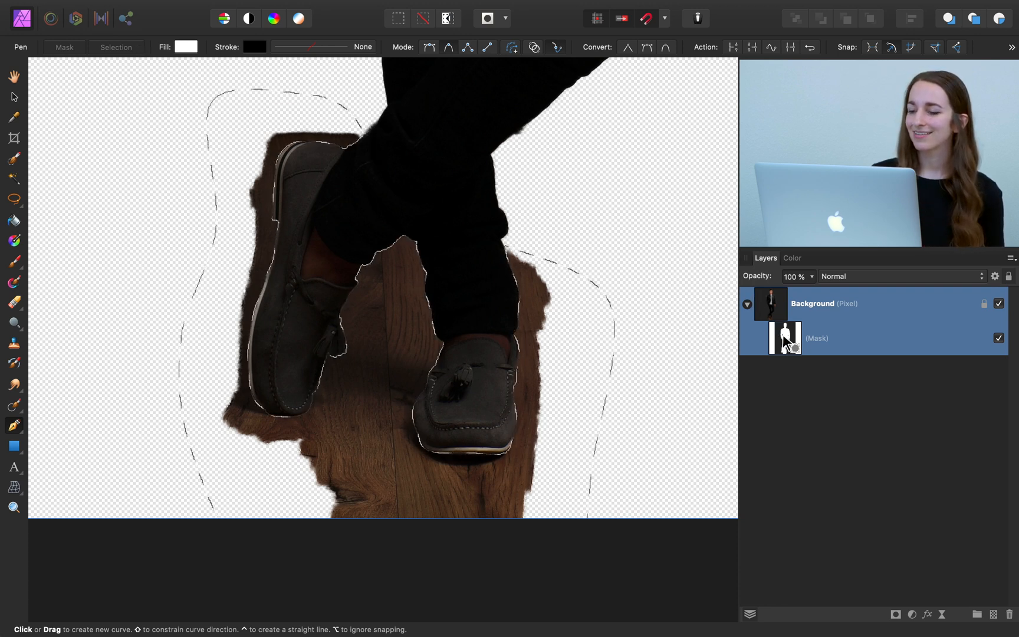
pyautogui.click(815, 338)
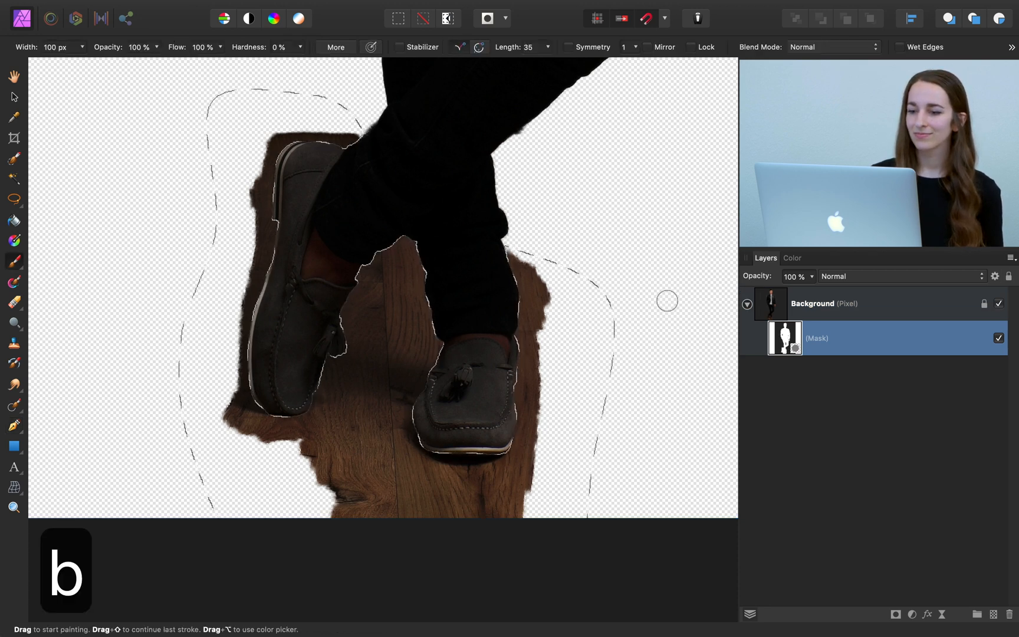
pyautogui.click(791, 257)
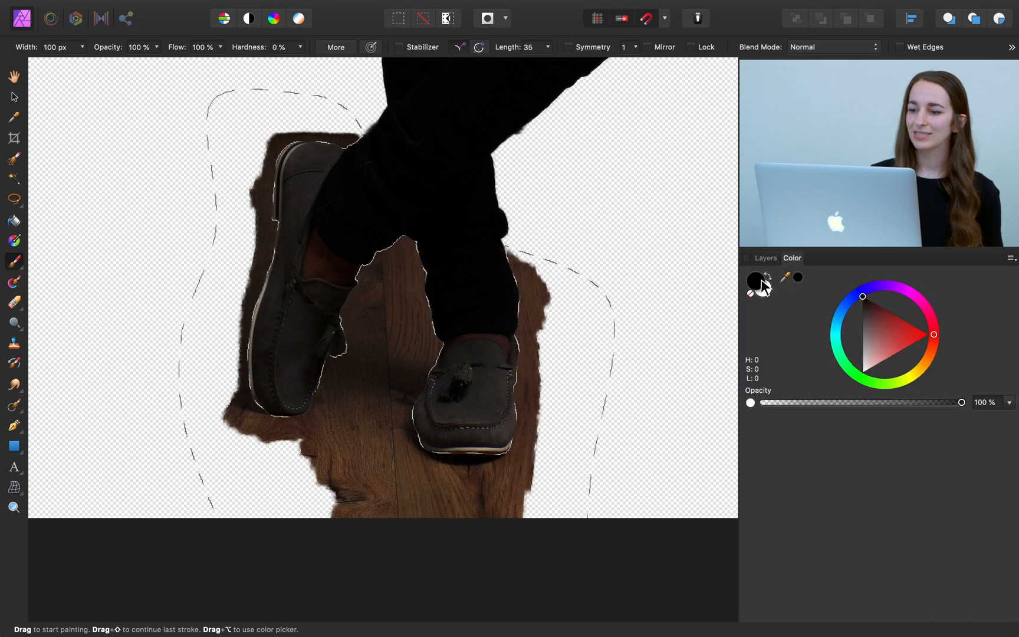
pyautogui.click(765, 257)
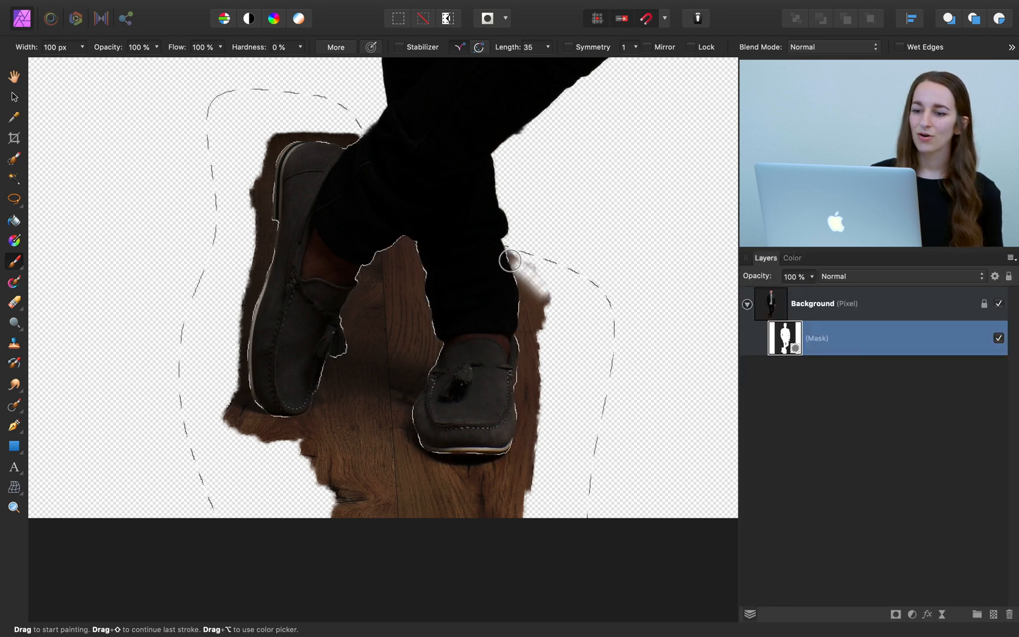
# Paint out the floor beside, below and between the shoes
pyautogui.moveTo(510, 260); pyautogui.dragTo(532, 383)
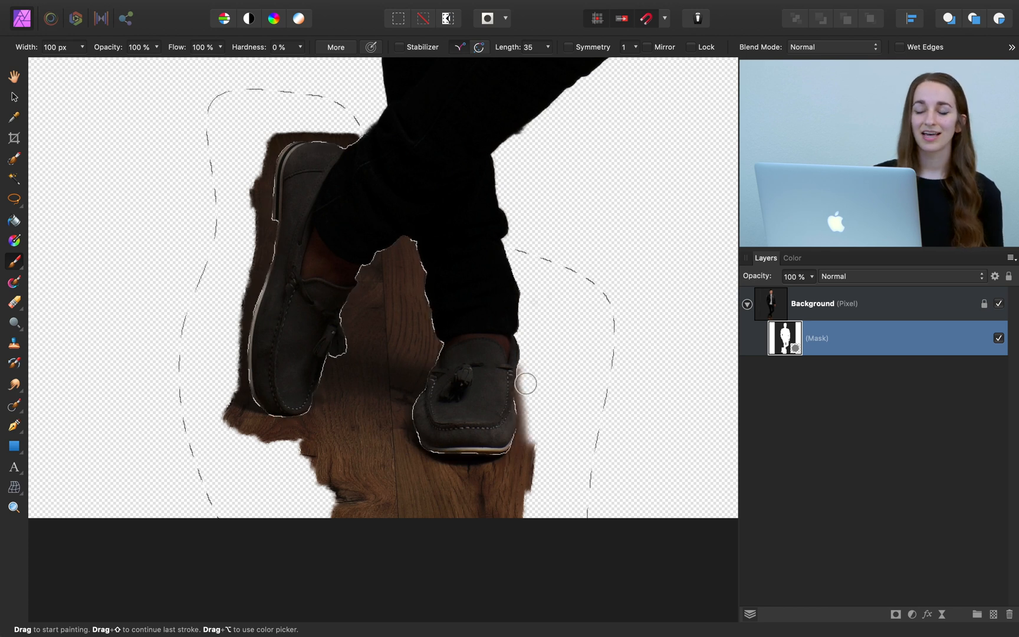
pyautogui.moveTo(526, 383); pyautogui.dragTo(514, 527)
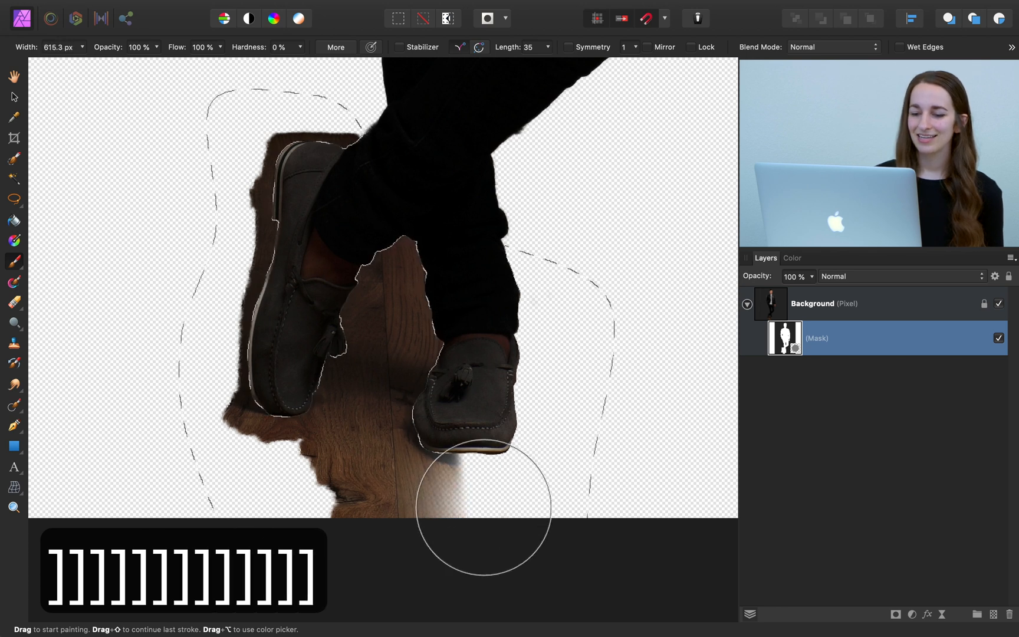
pyautogui.moveTo(484, 514); pyautogui.dragTo(383, 289)
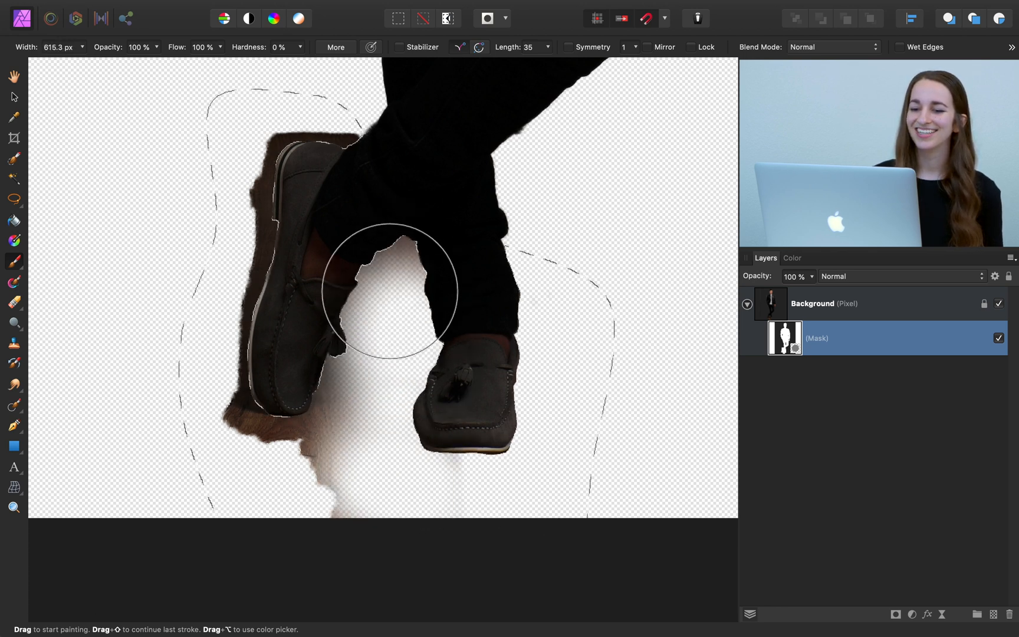
pyautogui.moveTo(383, 289); pyautogui.dragTo(243, 335)
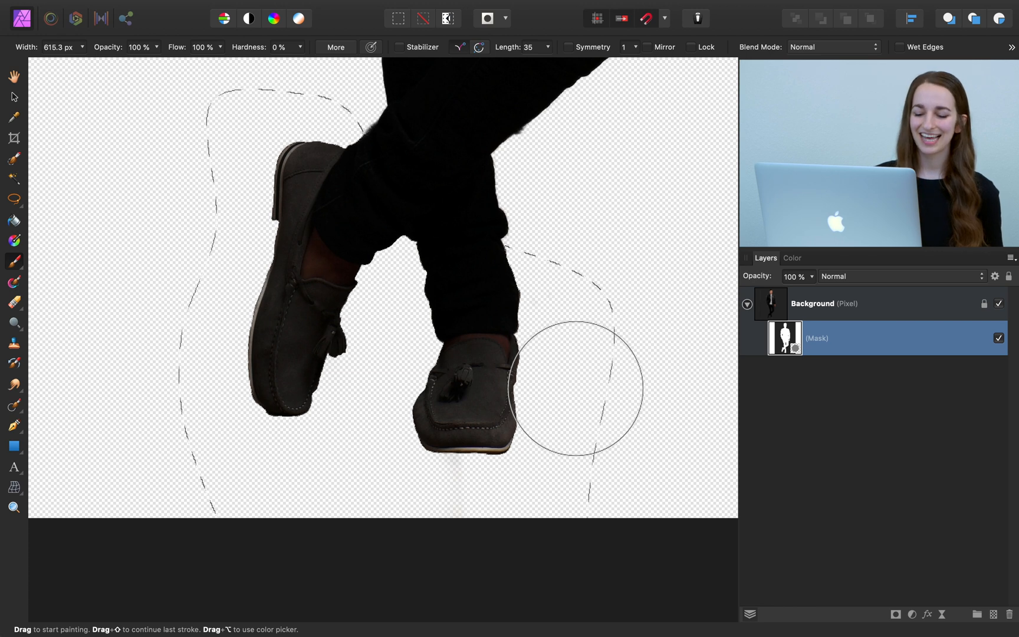
# Deselect the floor selection before adding a Gaussian Blur live filter layer
pyautogui.press('cmd+d')
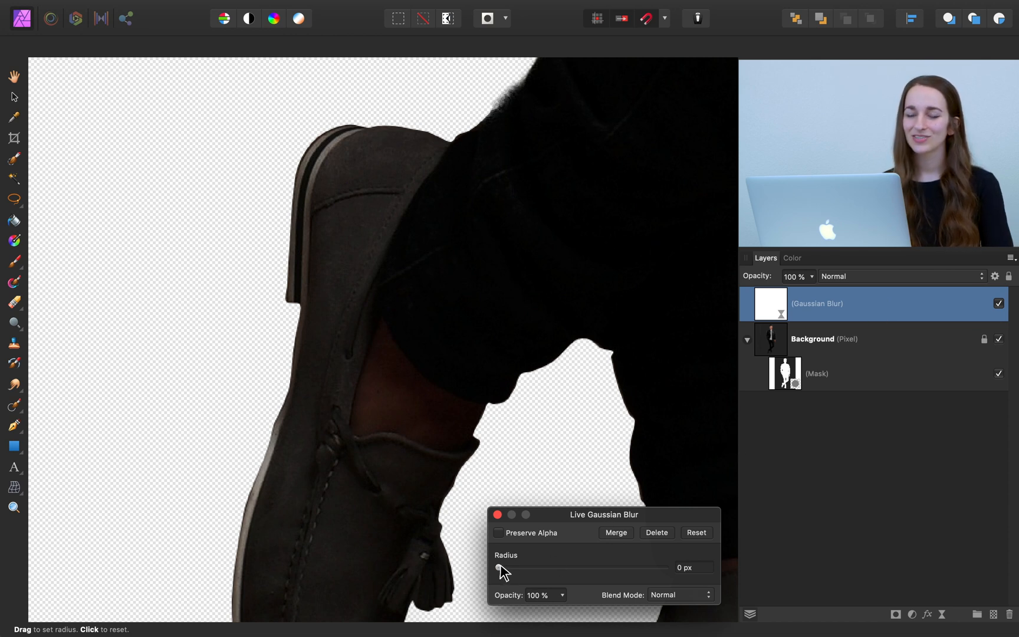
# Drag the Gaussian blur radius slider up to 4.6 px
pyautogui.moveTo(498, 567); pyautogui.dragTo(503, 567)
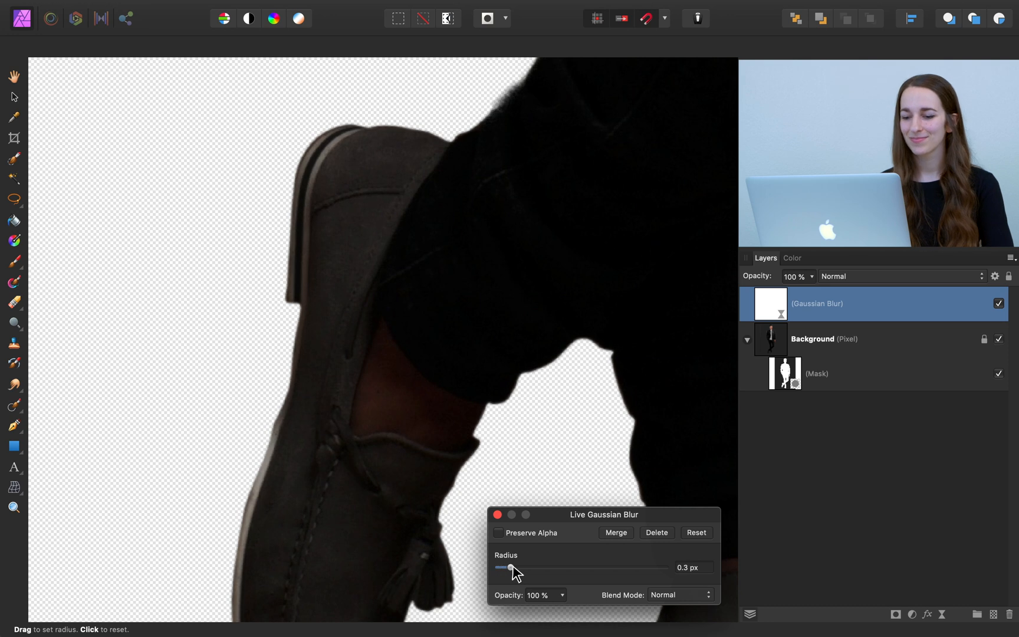
pyautogui.moveTo(503, 566); pyautogui.dragTo(548, 566)
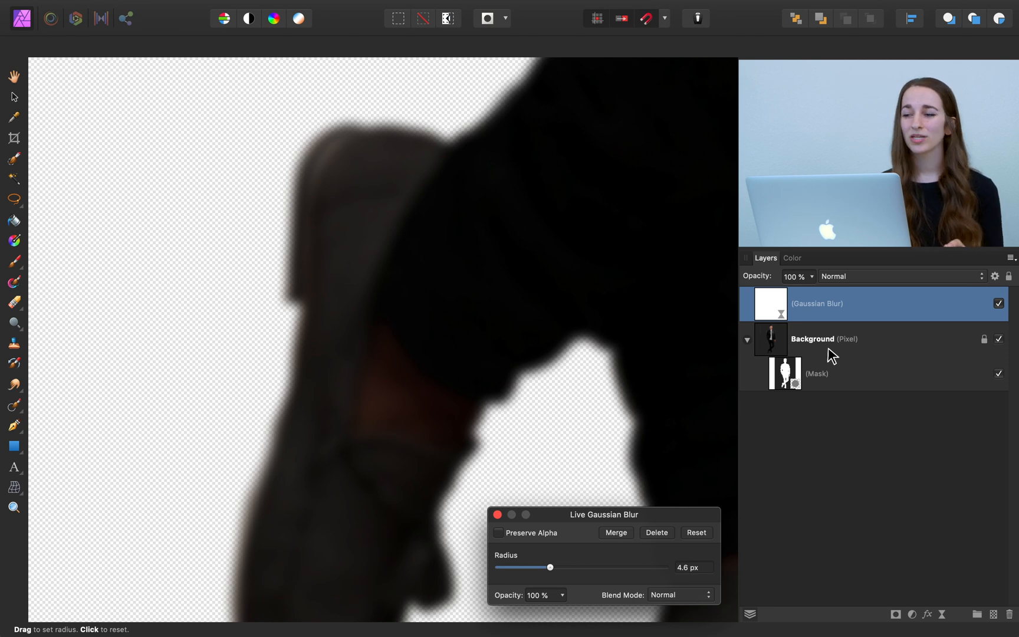
pyautogui.moveTo(848, 387)
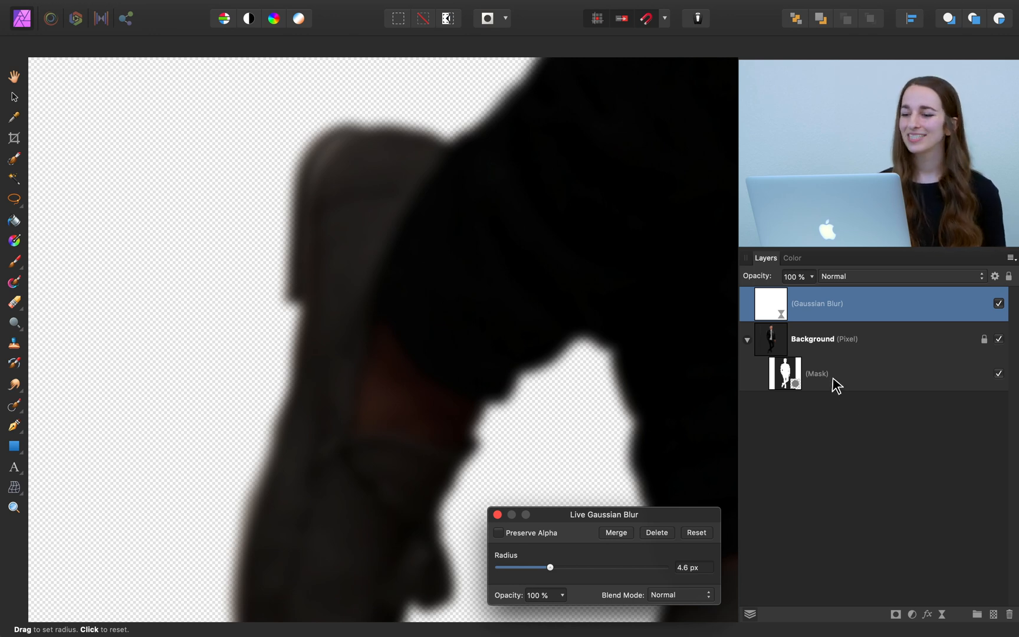
# Nest the Gaussian Blur layer under the mask layer and lower its radius to 1.1 px
pyautogui.click(785, 373)
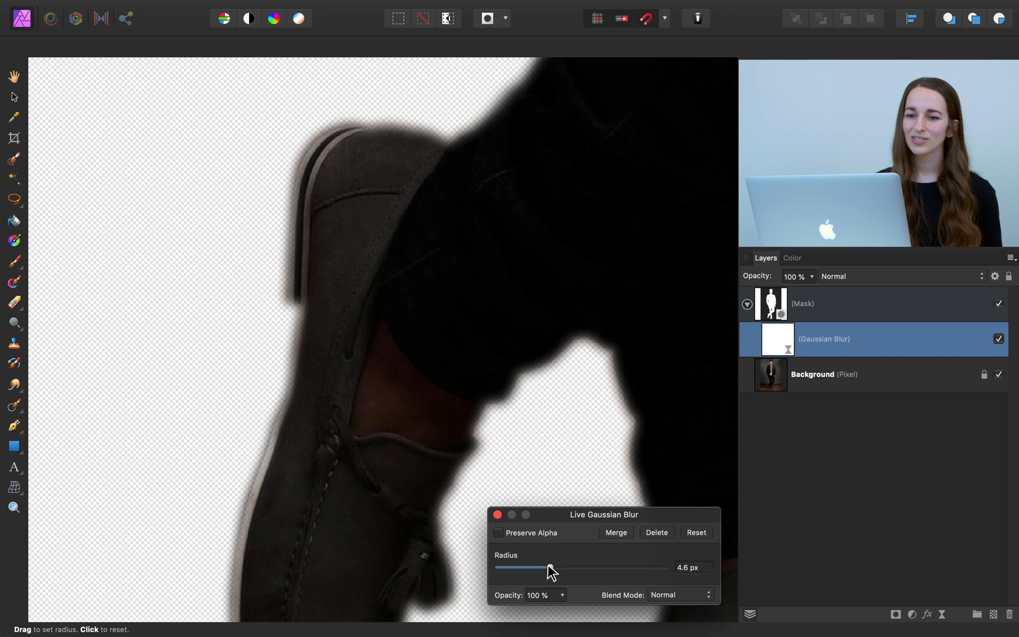
pyautogui.moveTo(555, 571); pyautogui.dragTo(535, 570)
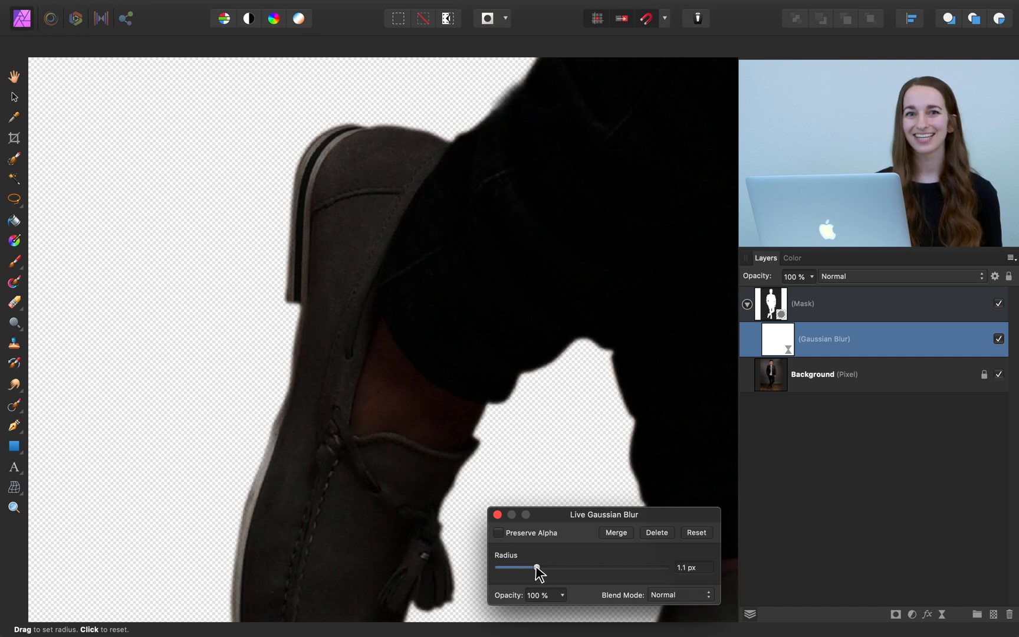
pyautogui.moveTo(543, 568); pyautogui.dragTo(536, 567)
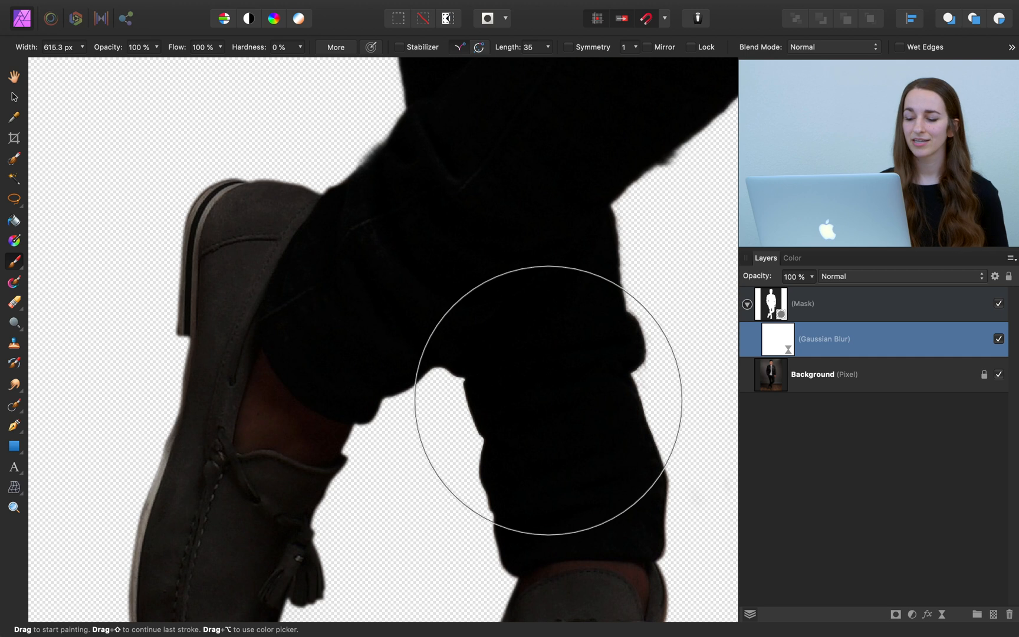
# Invert the blur layer's mask to black and set white as the painting colour
pyautogui.press('cmd+i')
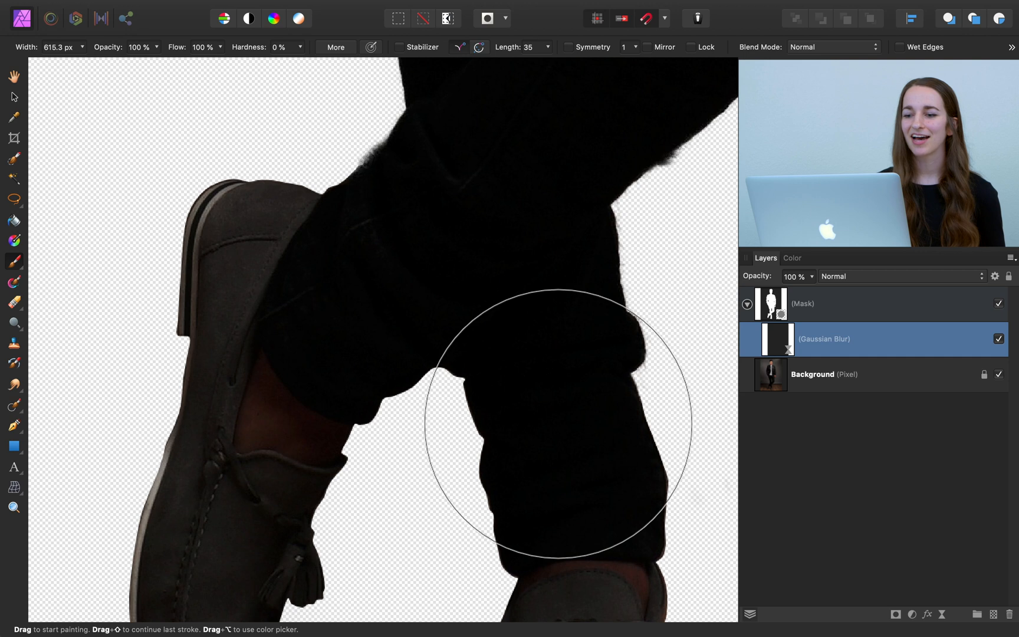
pyautogui.click(791, 257)
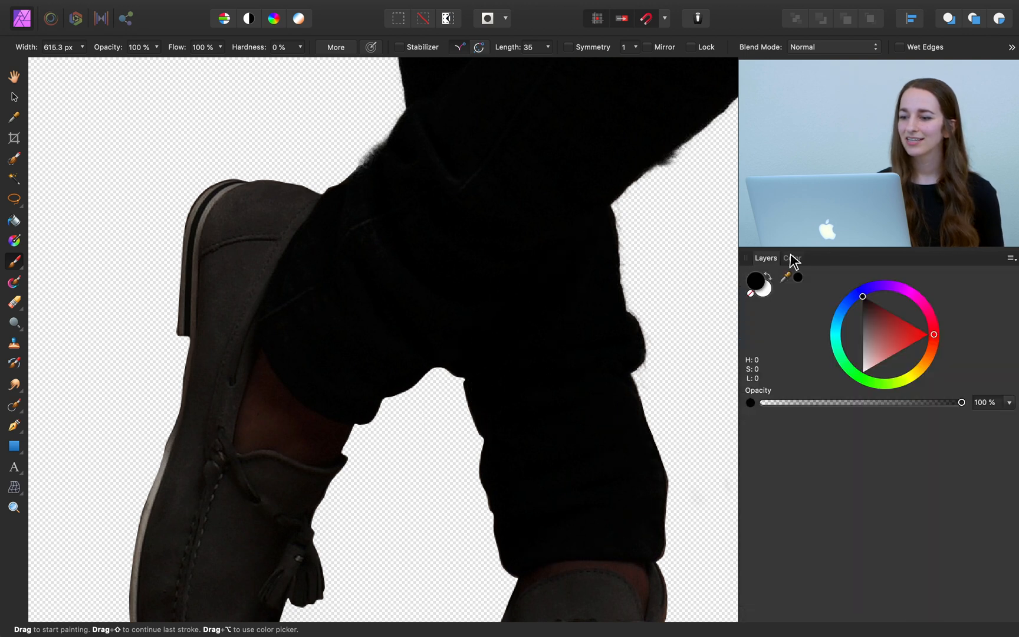
pyautogui.click(791, 257)
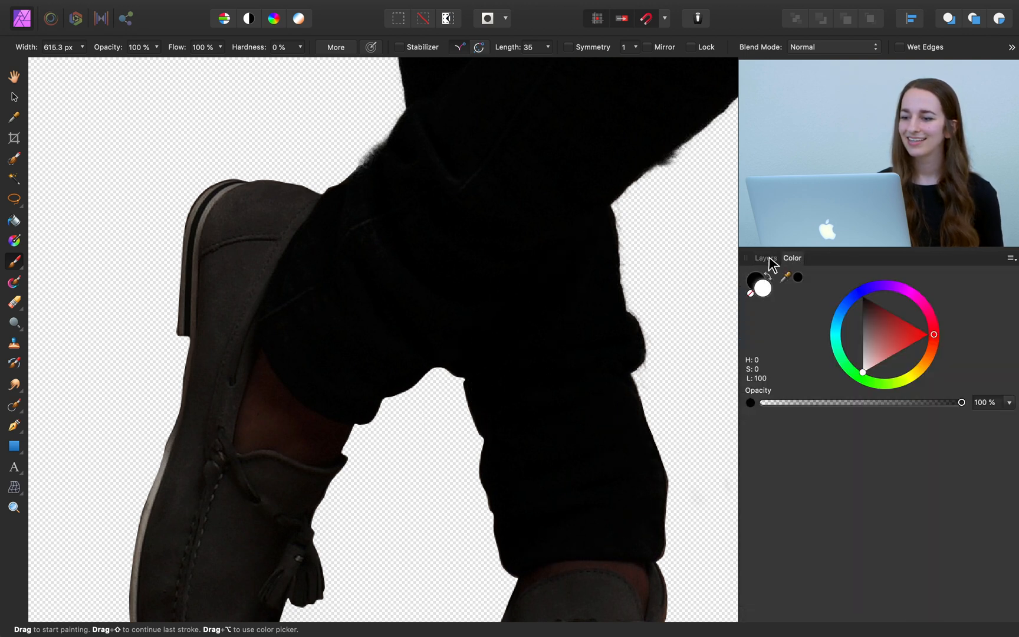
pyautogui.click(765, 257)
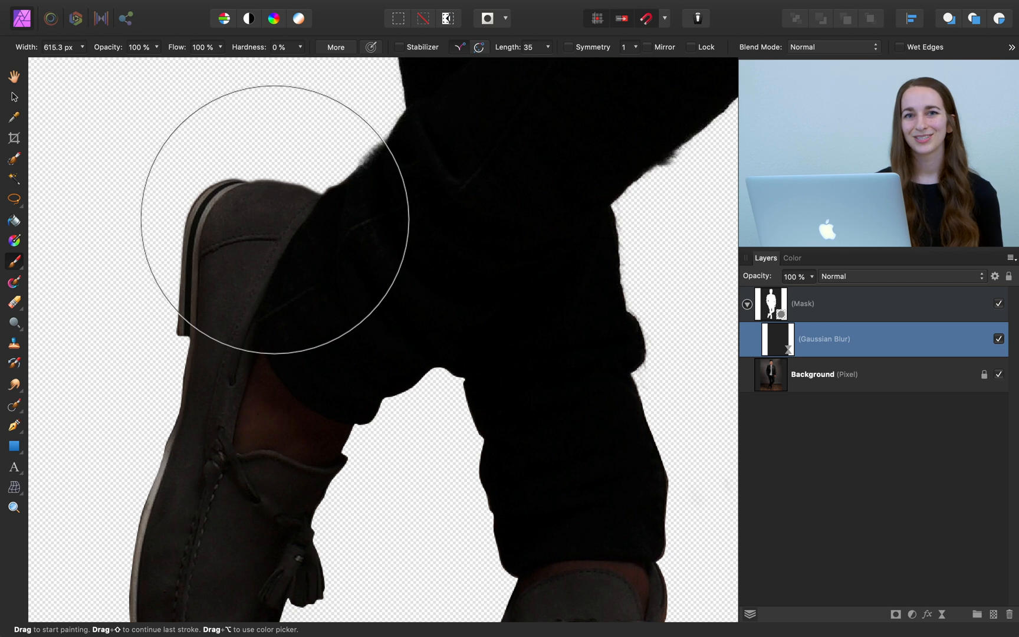
pyautogui.scroll(-3)
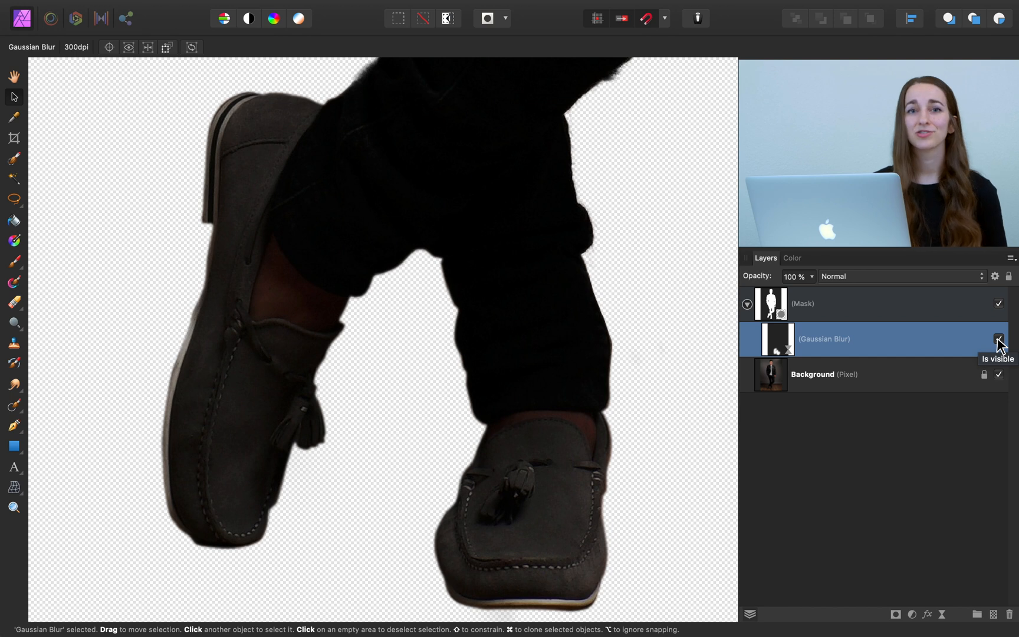
pyautogui.press('cmd+0')
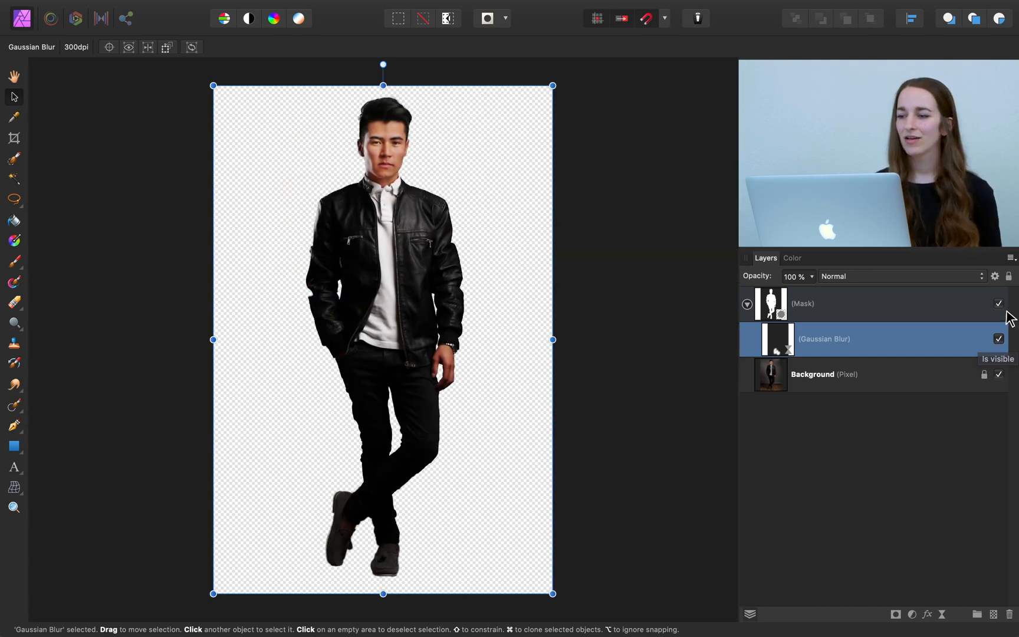
pyautogui.click(999, 303)
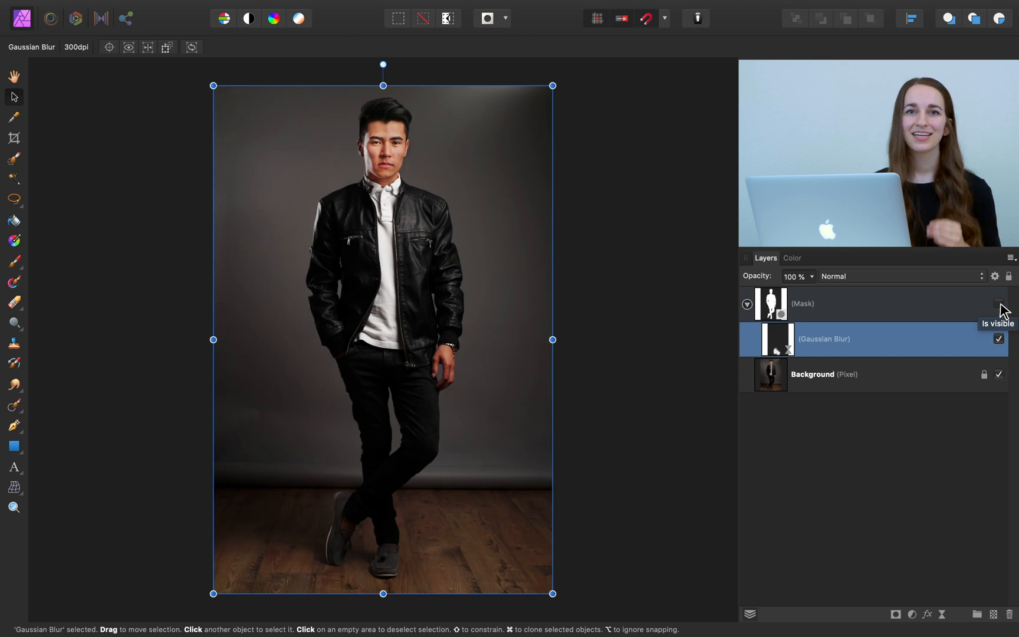
pyautogui.click(999, 303)
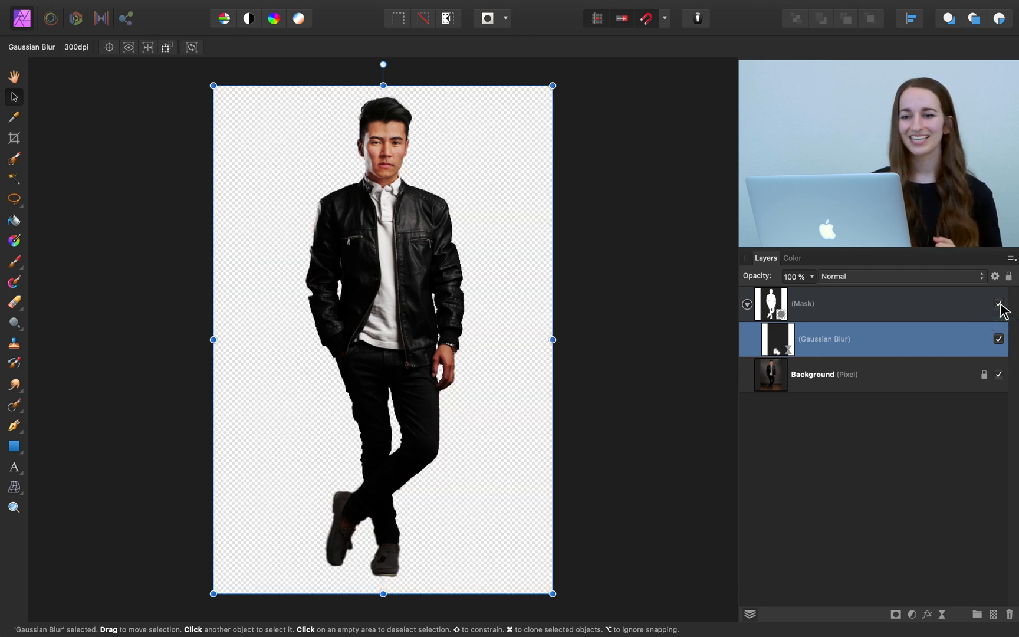